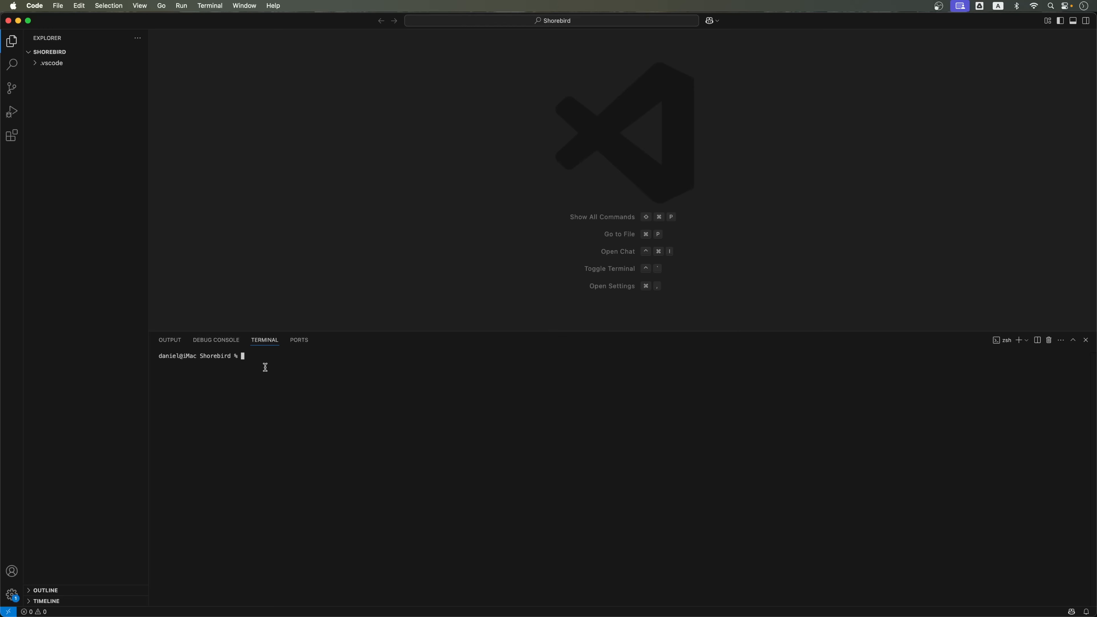
- Run flutter create shorebird_demo, cd into the folder and launch it with flutter run
{"action": "type", "text": "flutter create shorebird_demo"}
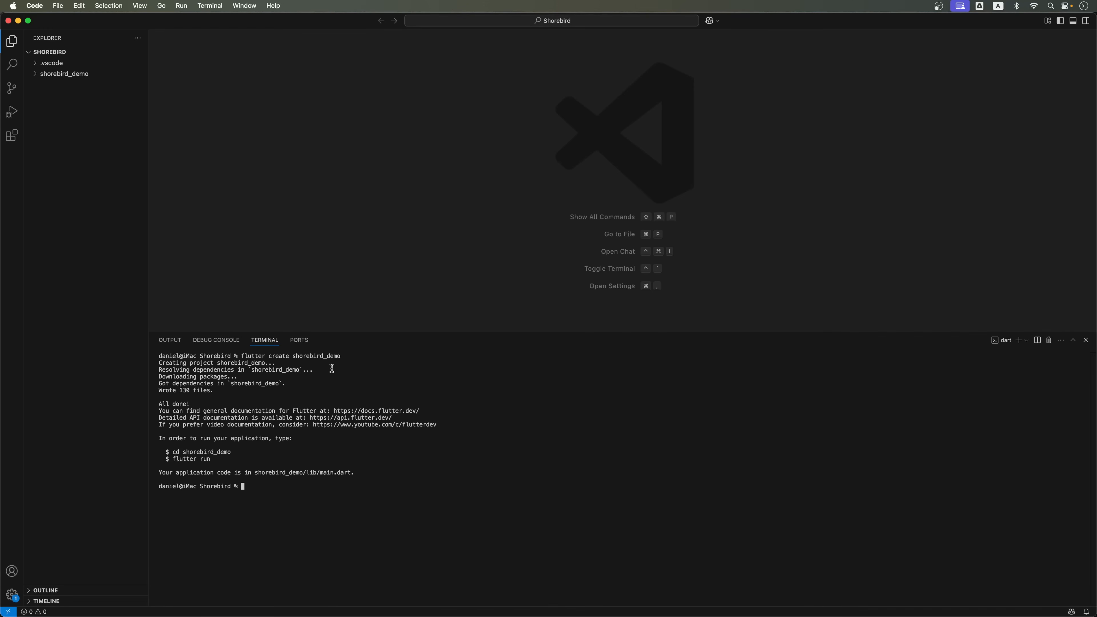
{"action": "double_click", "coordinate": [200, 451]}
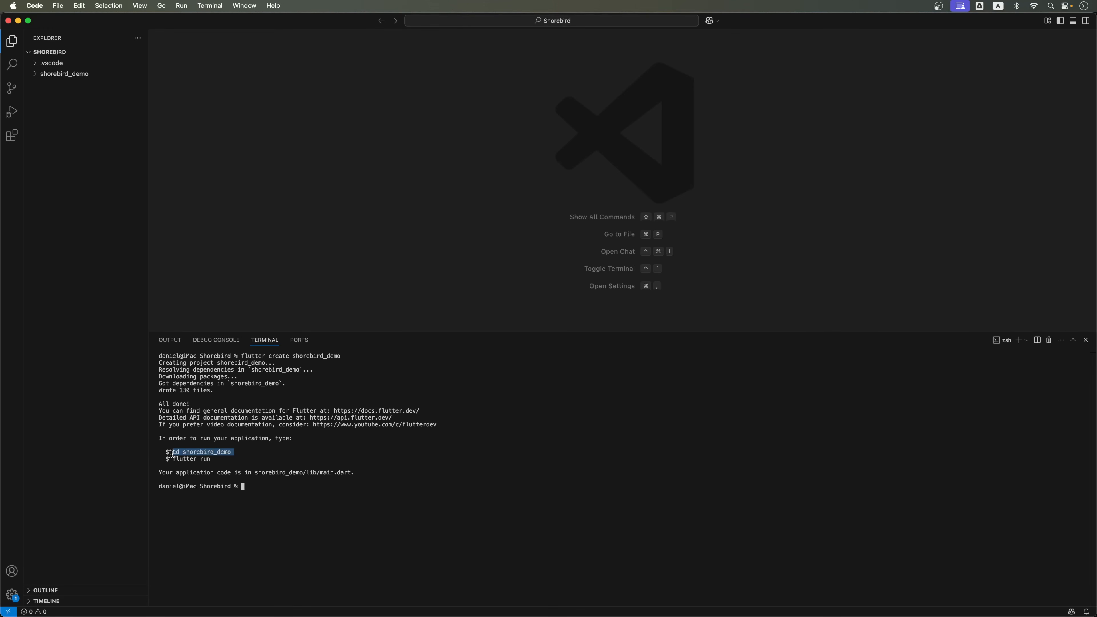
{"action": "type", "text": "cd shorebird_demo"}
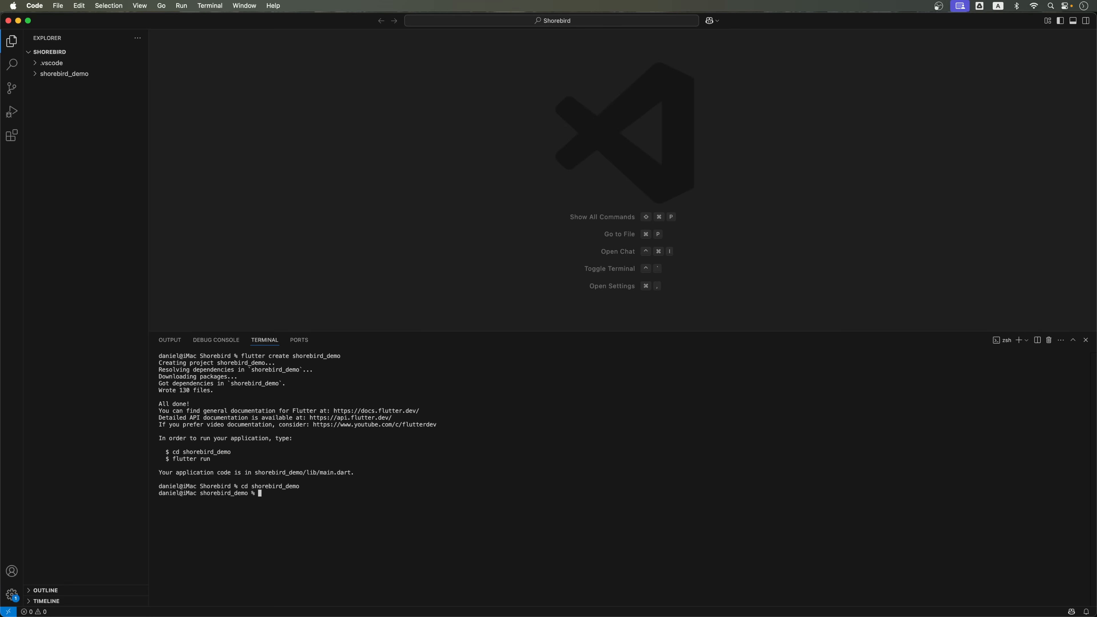
{"action": "double_click", "coordinate": [189, 459]}
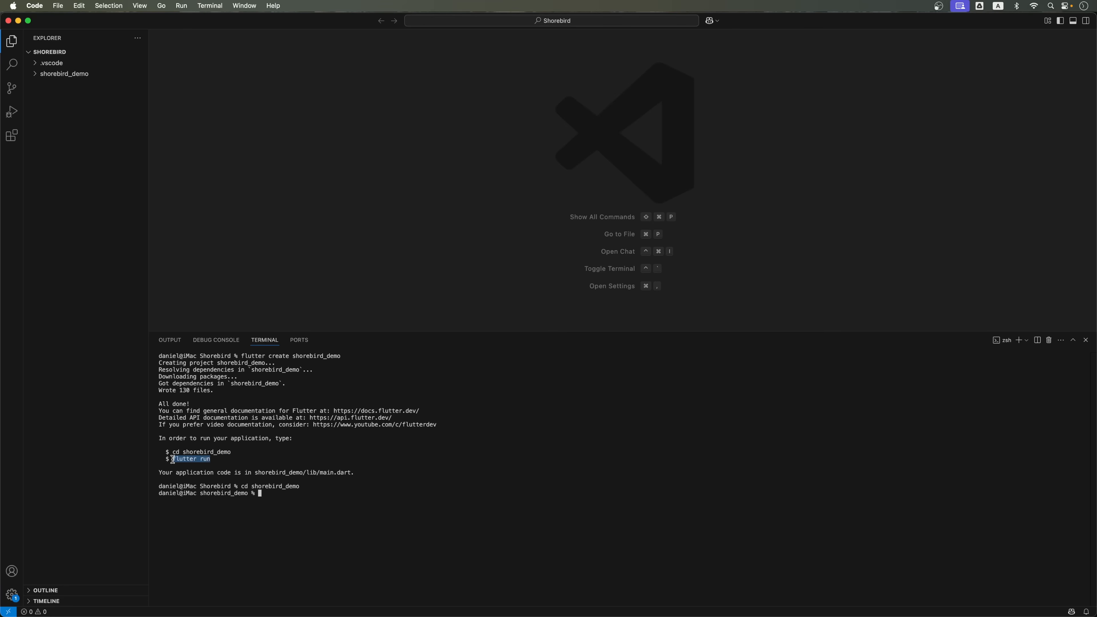
{"action": "type", "text": "flutter run"}
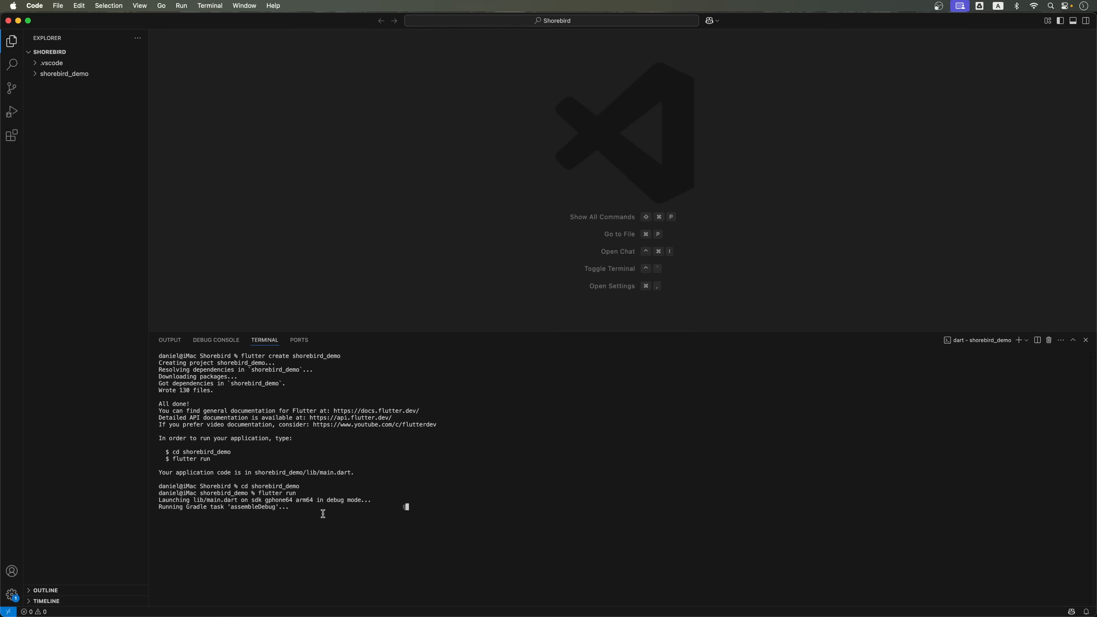
{"action": "mouse_move", "coordinate": [311, 529]}
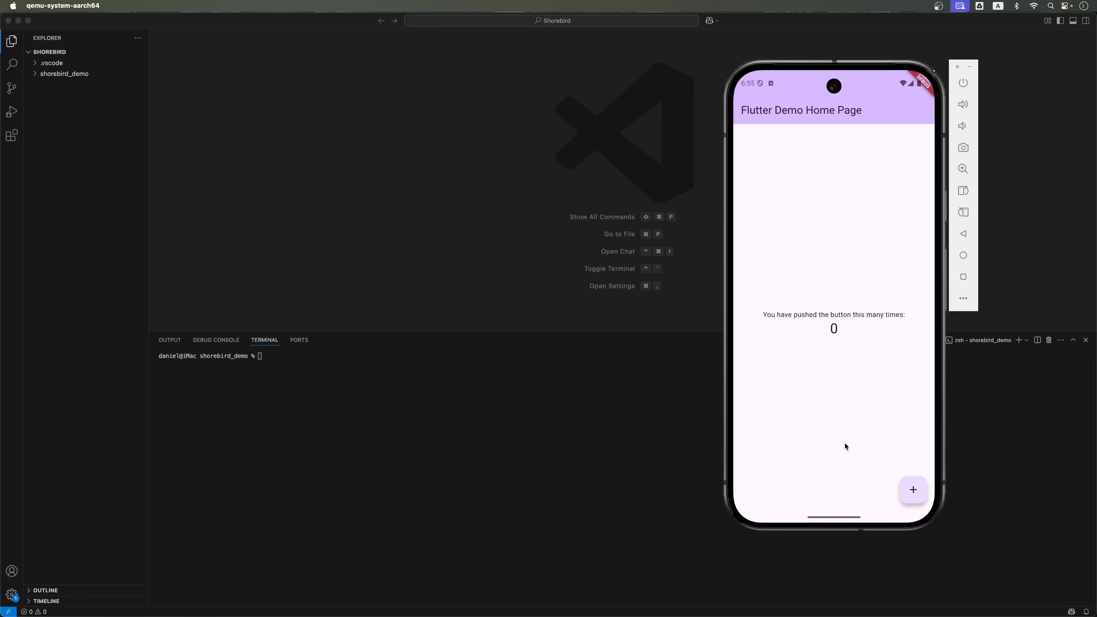
{"action": "mouse_move", "coordinate": [773, 177]}
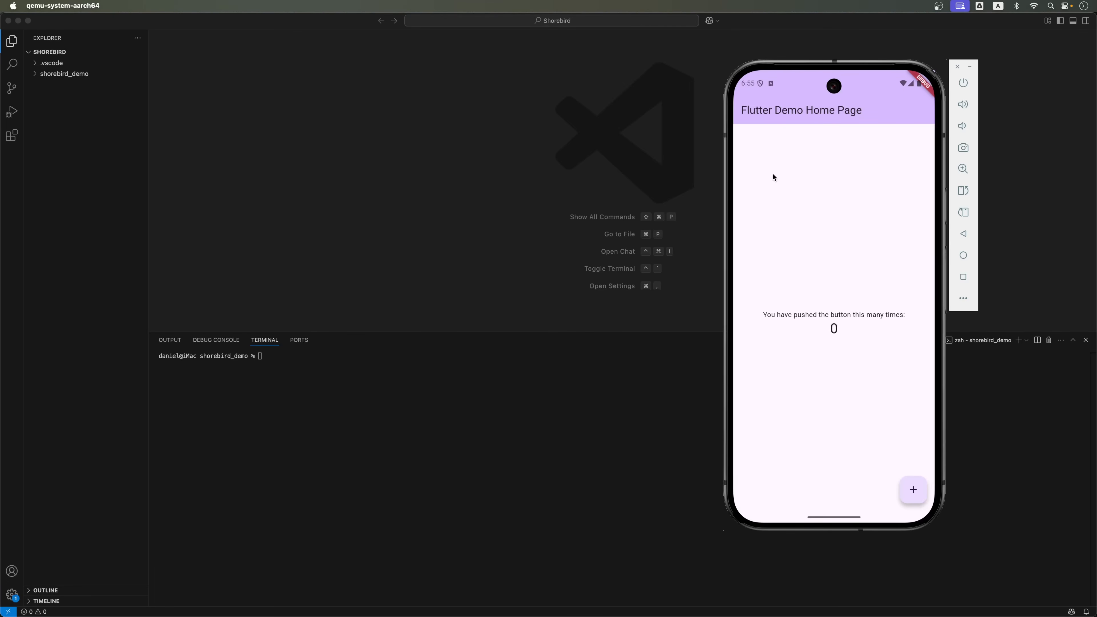
- Tap the + button to raise the demo app's counter to 5
{"action": "left_click", "coordinate": [912, 490]}
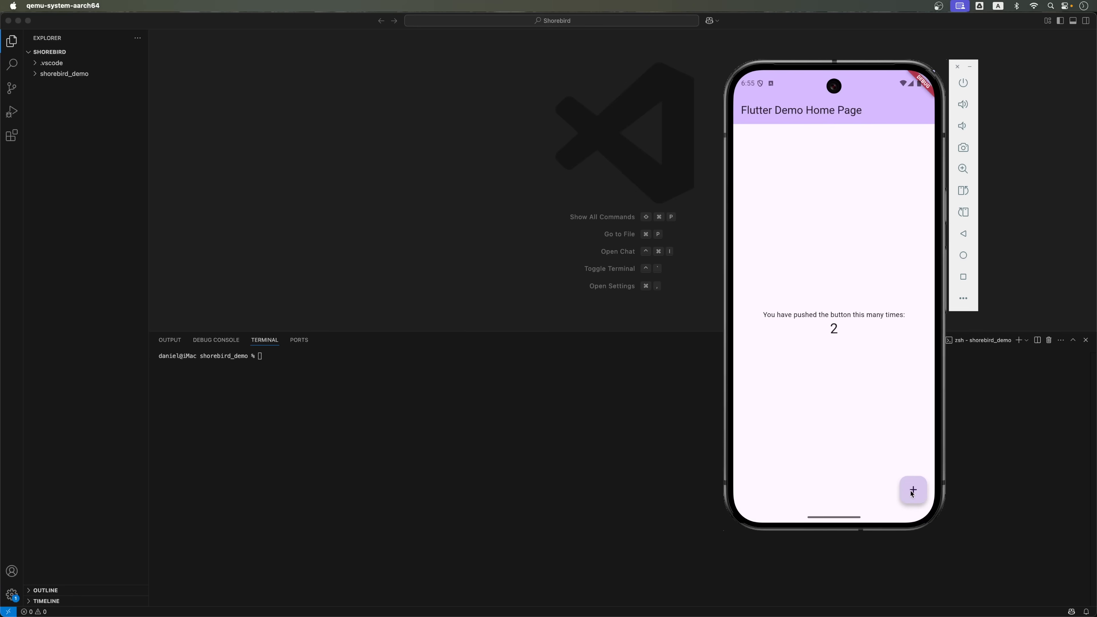
{"action": "left_click", "coordinate": [912, 489]}
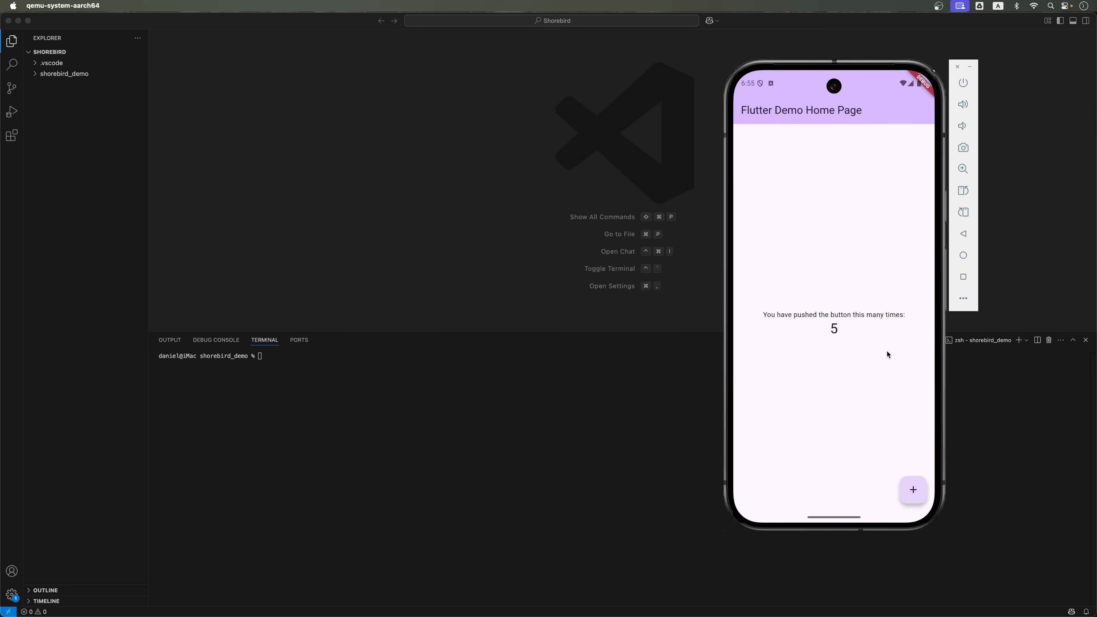
{"action": "mouse_move", "coordinate": [263, 352]}
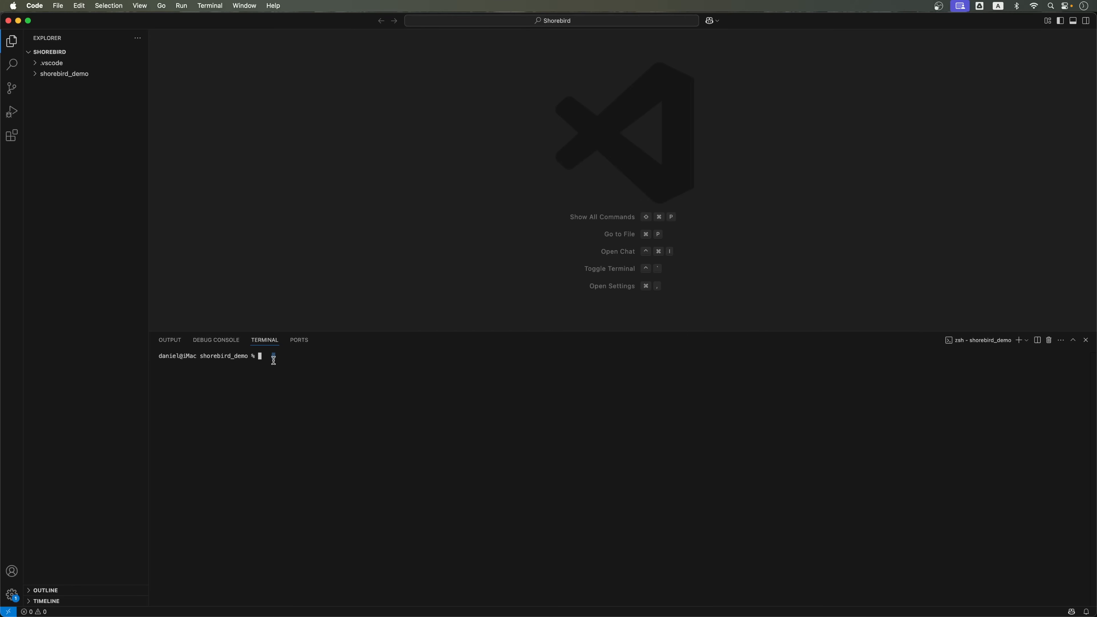
- Expand shorebird_demo in the Explorer and run shorebird init with the default app name
{"action": "left_click", "coordinate": [65, 74]}
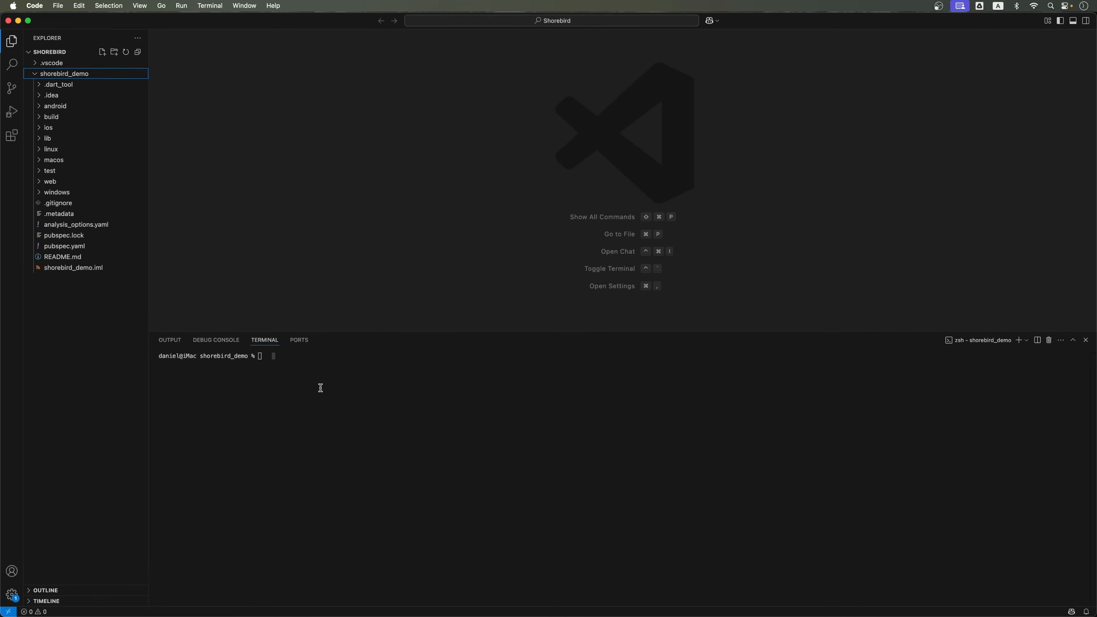
{"action": "mouse_move", "coordinate": [90, 314]}
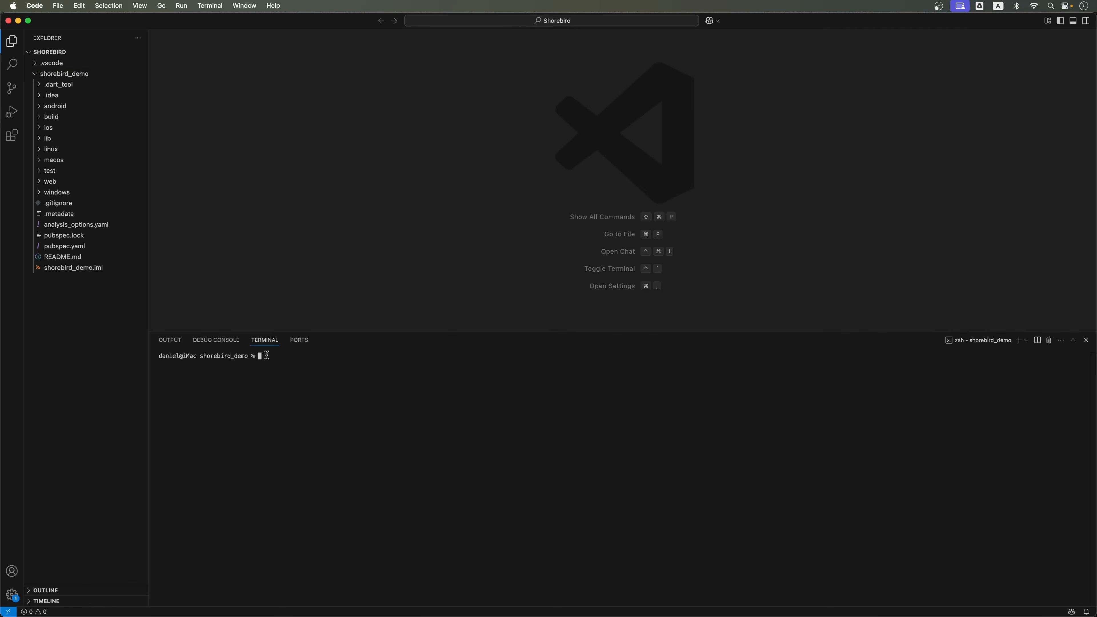
{"action": "type", "text": "shorebird init"}
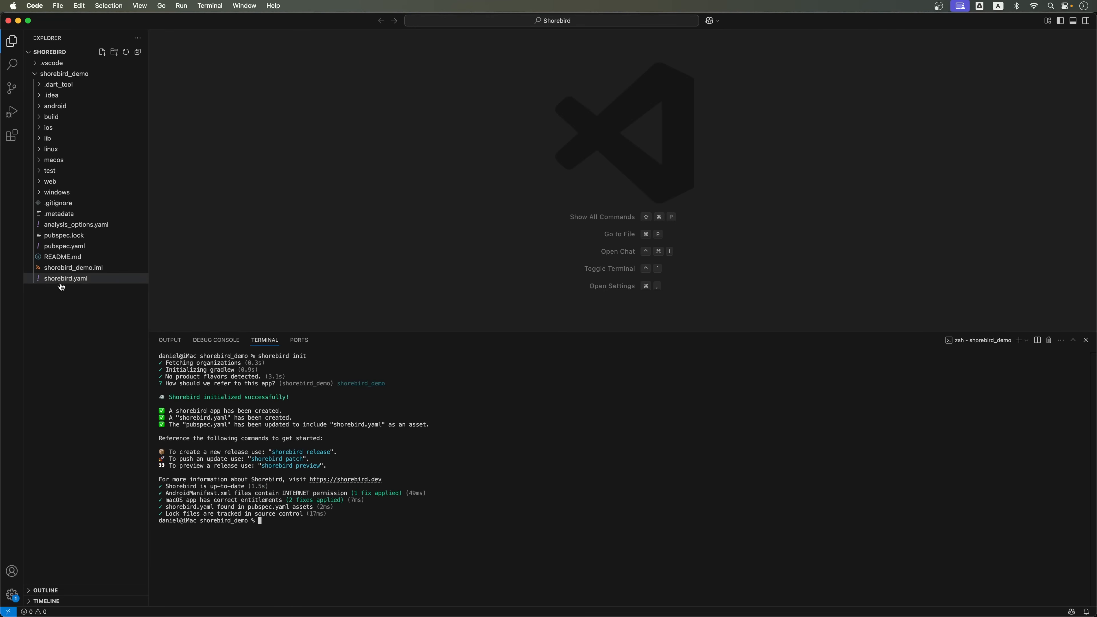
{"action": "mouse_move", "coordinate": [65, 277]}
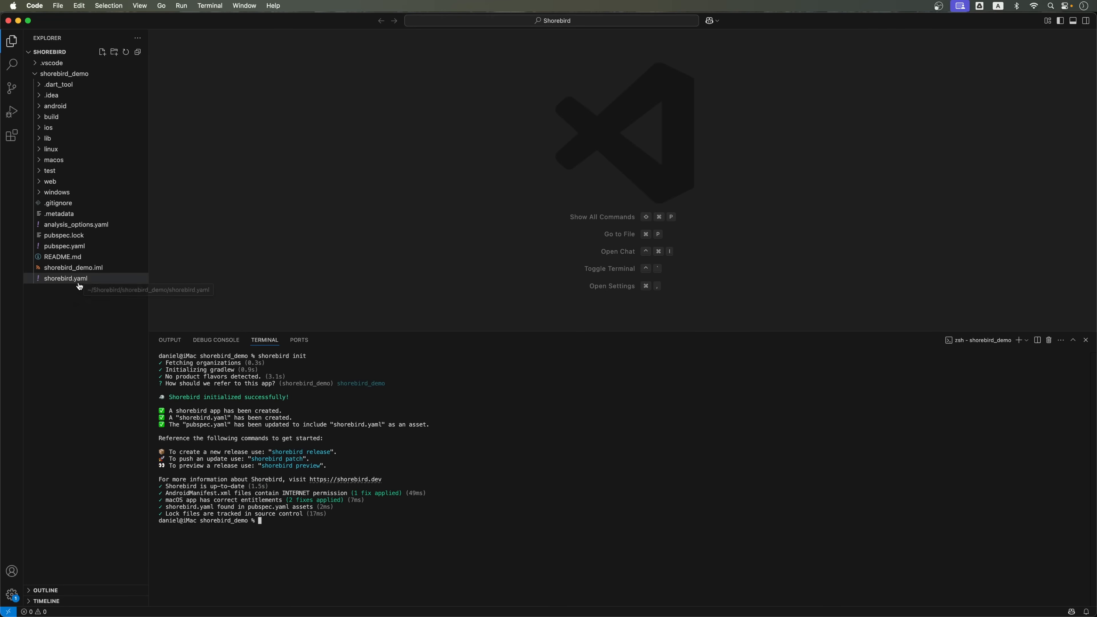
{"action": "mouse_move", "coordinate": [74, 298]}
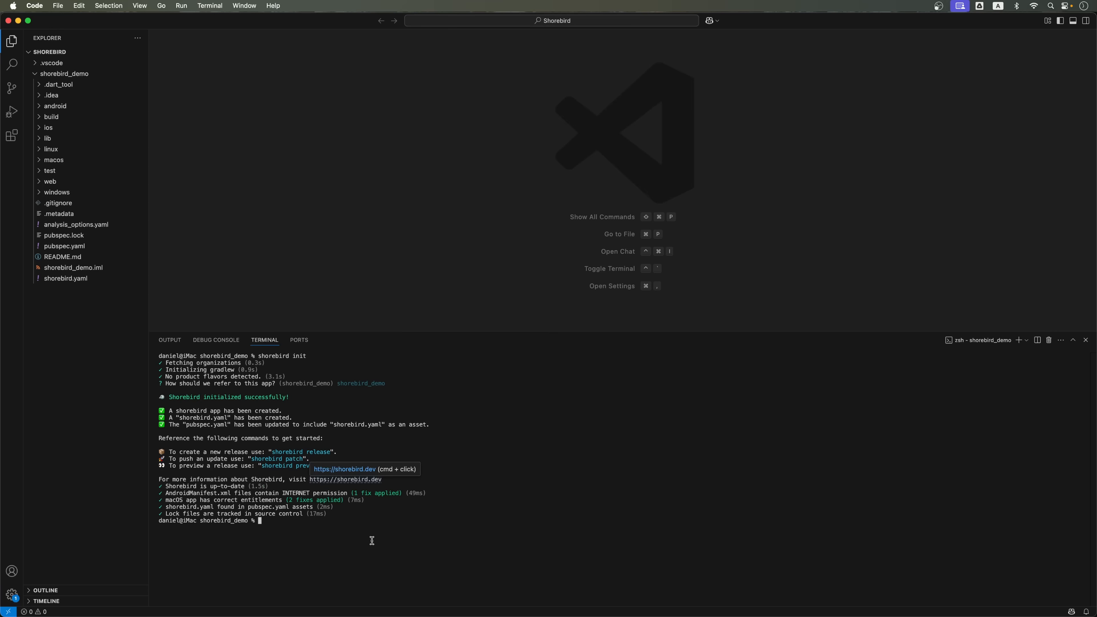
- Run shorebird release android, note the app id in the summary and confirm with y
{"action": "type", "text": "shorebird release android"}
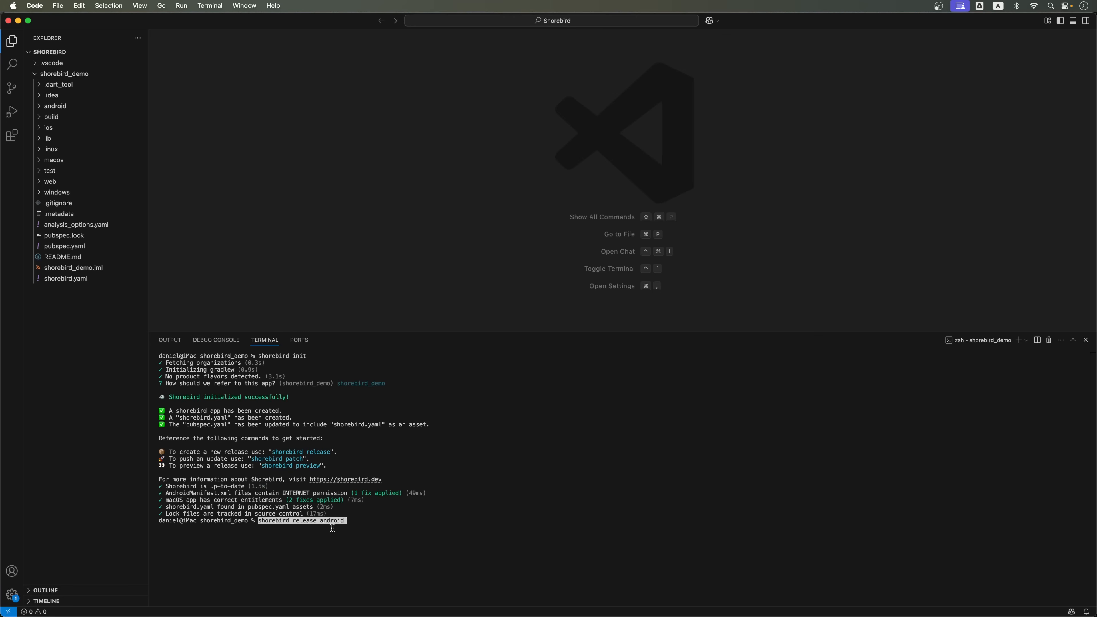
{"action": "mouse_move", "coordinate": [350, 521]}
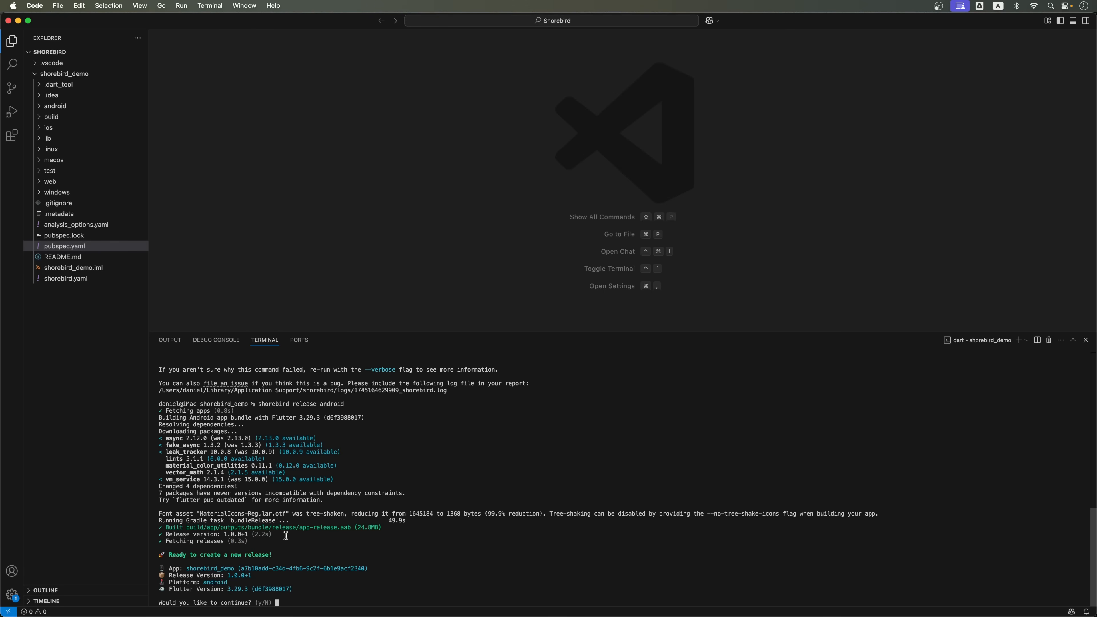
{"action": "mouse_move", "coordinate": [177, 553]}
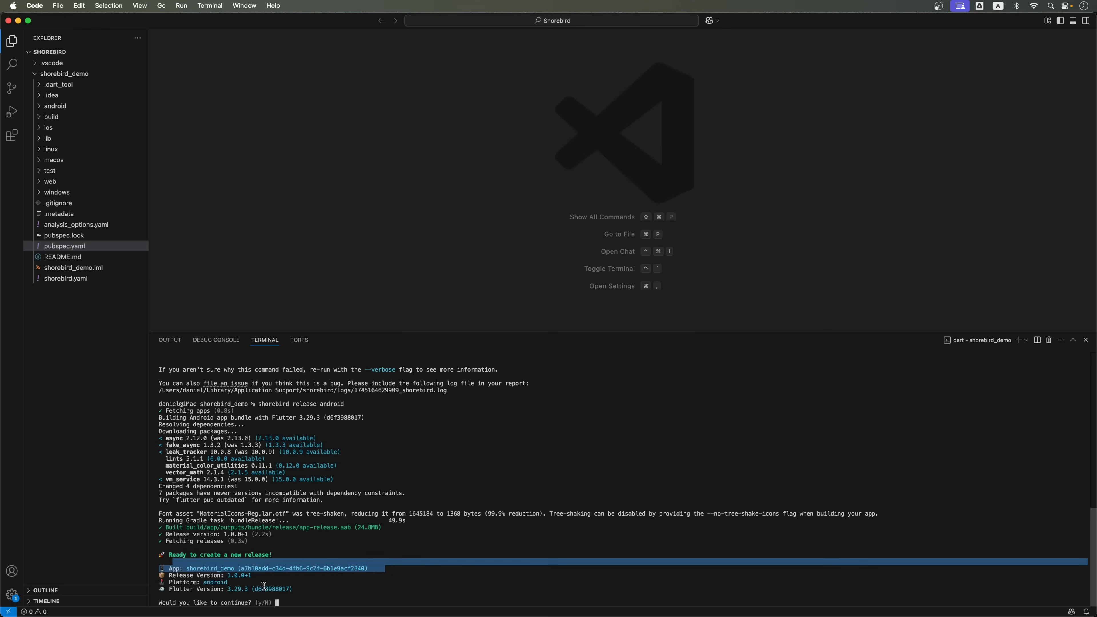
{"action": "double_click", "coordinate": [214, 581]}
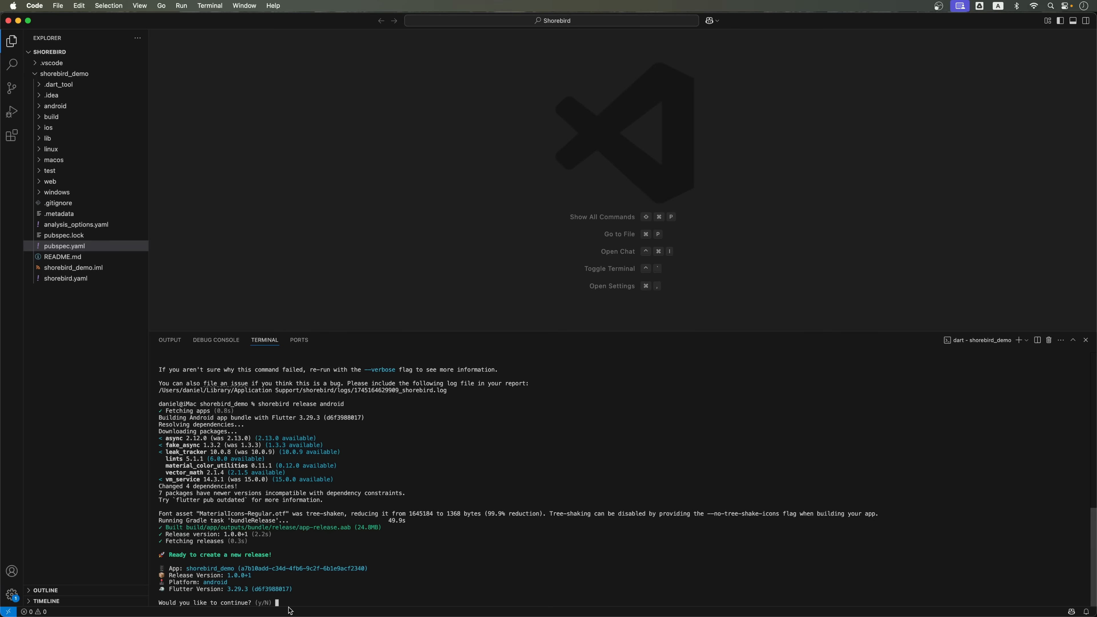
{"action": "type", "text": "y"}
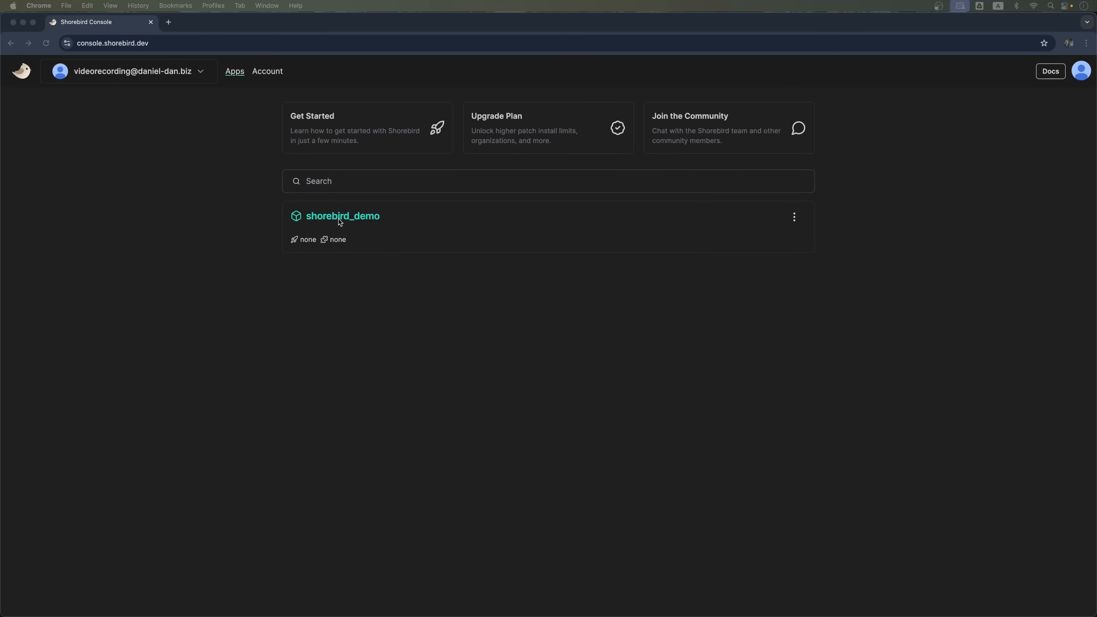
- Open shorebird_demo's release 1.0.0+1 and check its empty Patches list
{"action": "left_click", "coordinate": [342, 215]}
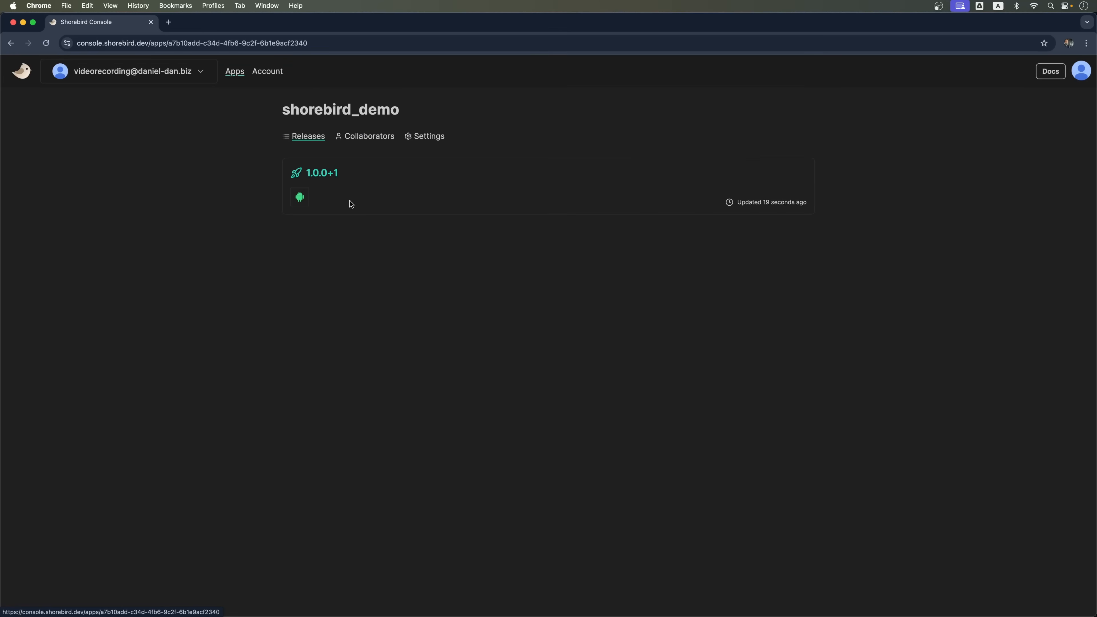
{"action": "left_click", "coordinate": [321, 173]}
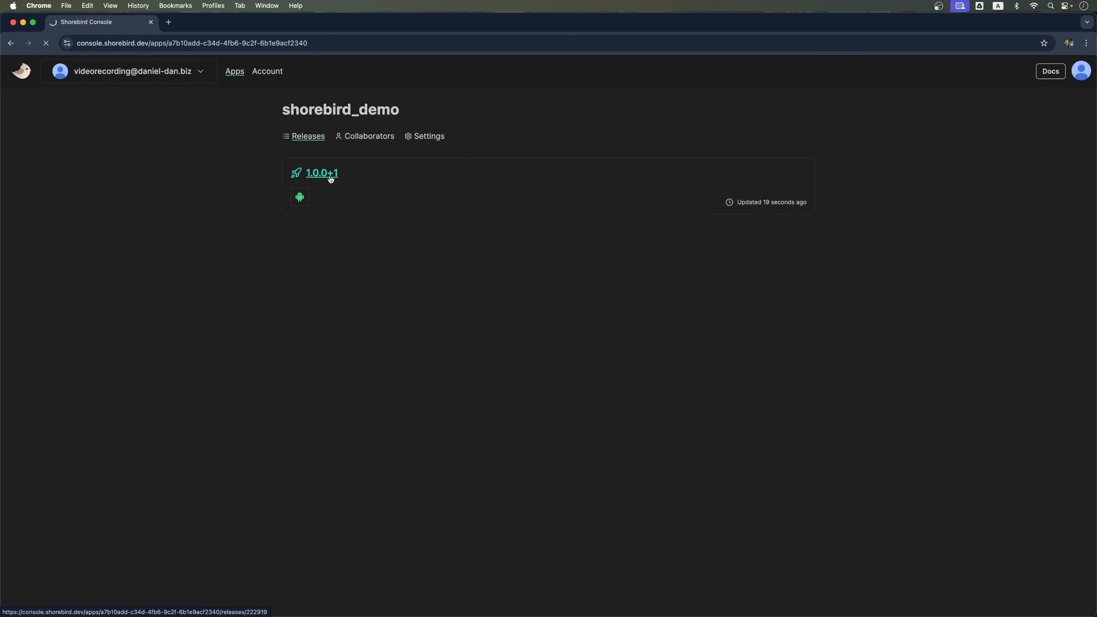
{"action": "left_click", "coordinate": [321, 172]}
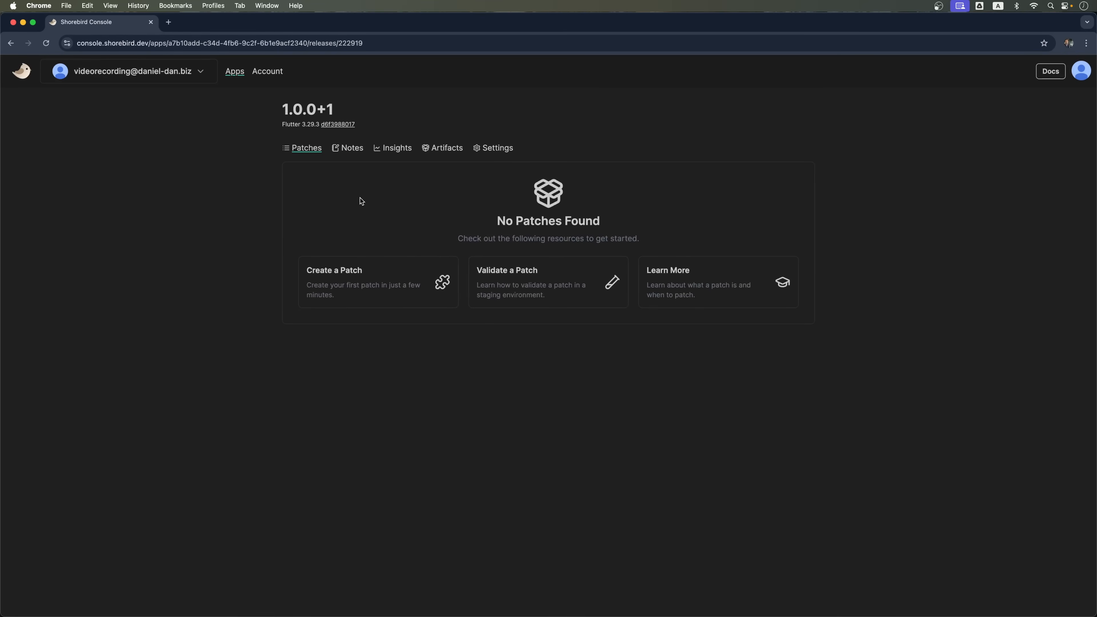
{"action": "mouse_move", "coordinate": [404, 198]}
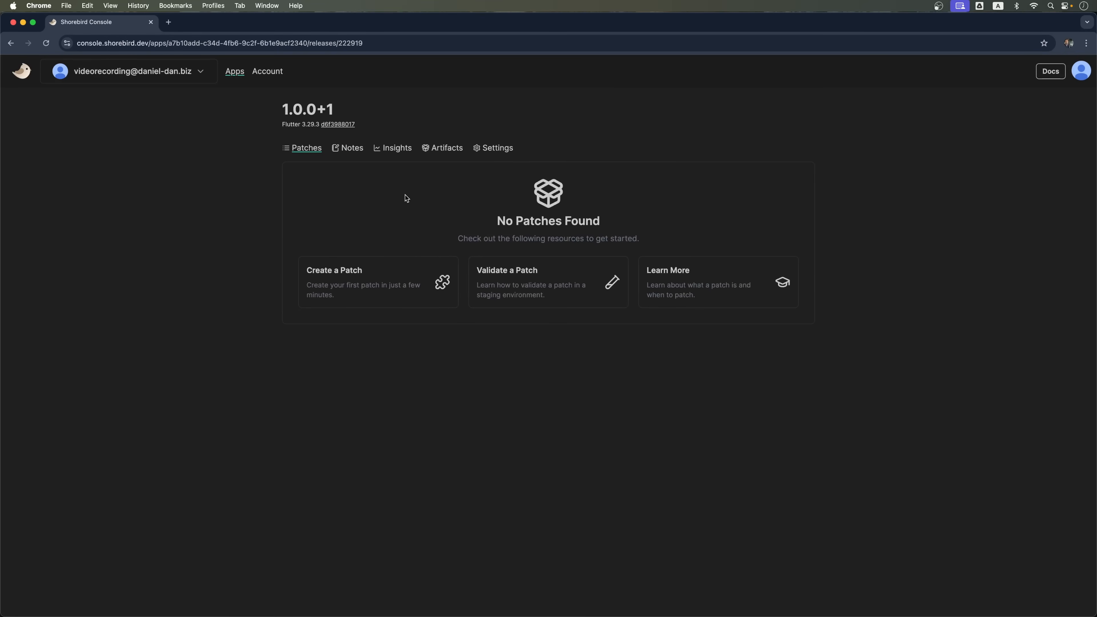
{"action": "mouse_move", "coordinate": [408, 202]}
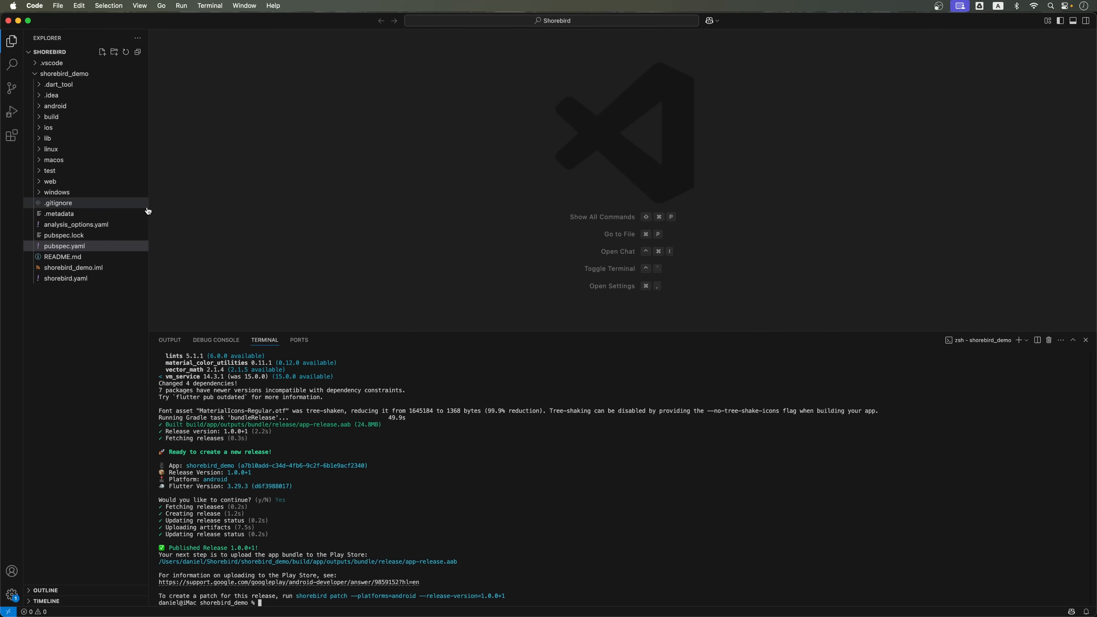
- Open lib/main.dart and select the home page title string to replace with 'Flutter Clicker'
{"action": "left_click", "coordinate": [47, 138]}
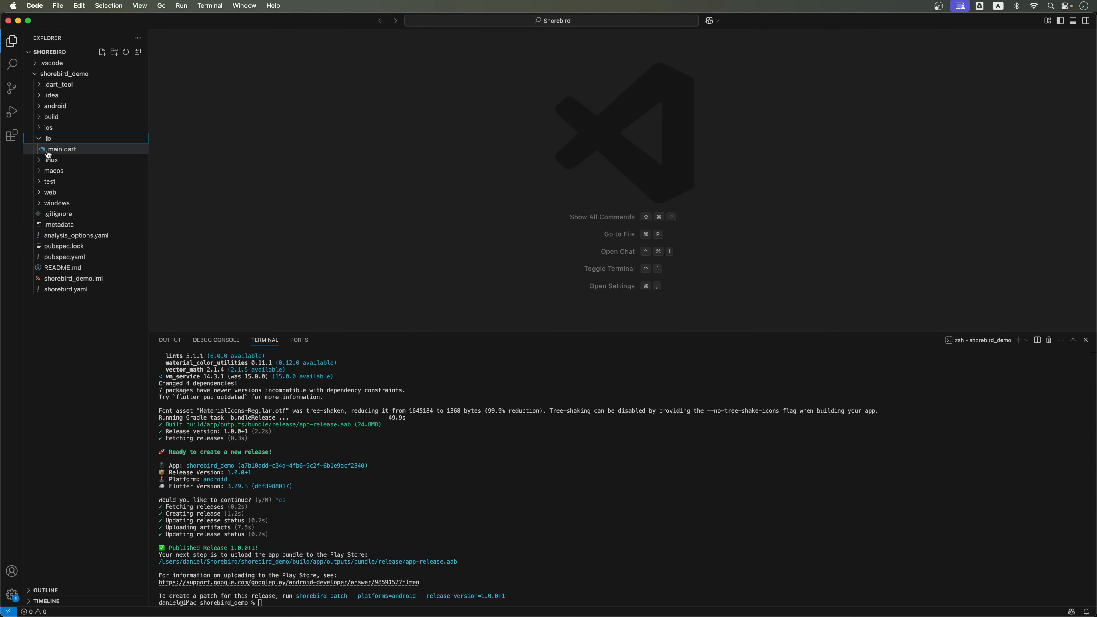
{"action": "double_click", "coordinate": [62, 149]}
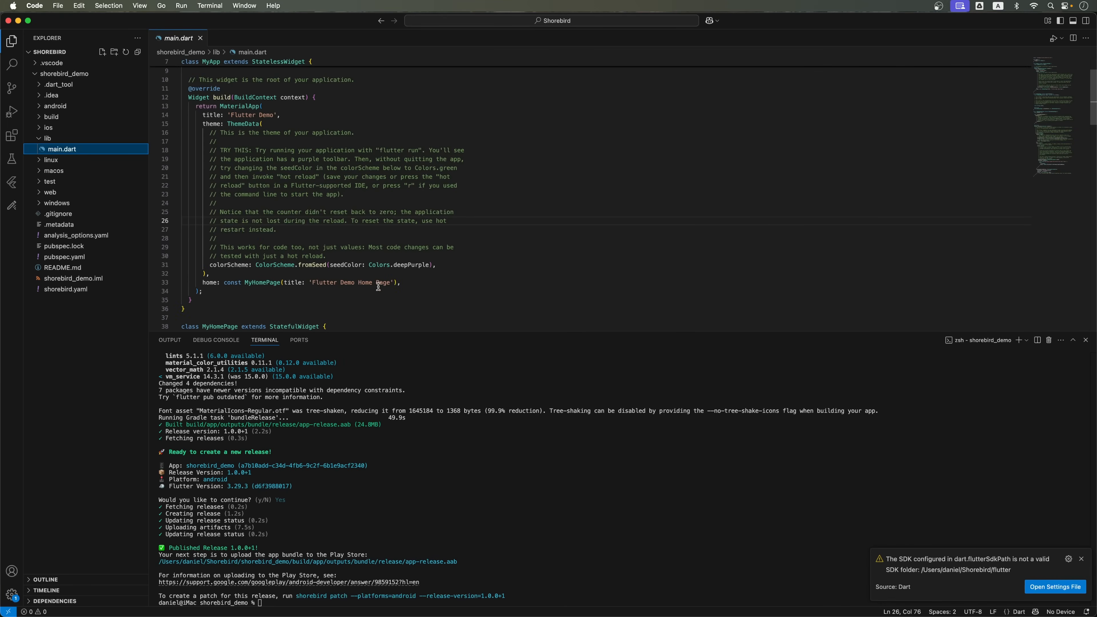
{"action": "left_click_drag", "start_coordinate": [338, 281], "coordinate": [390, 281]}
{"action": "type", "text": "Clicker"}
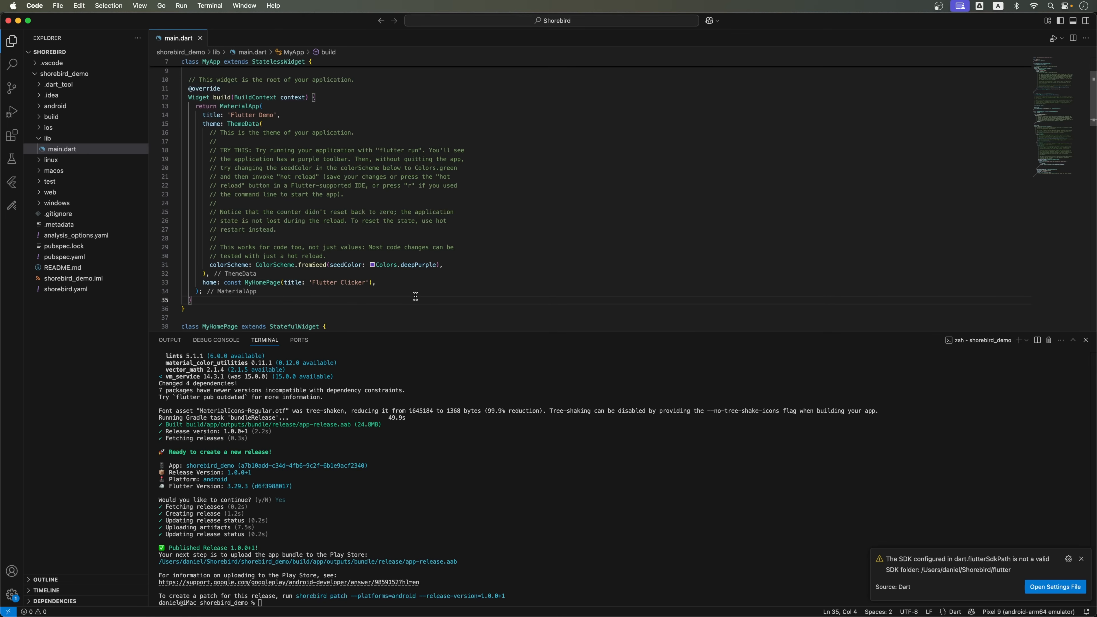
{"action": "mouse_move", "coordinate": [210, 89]}
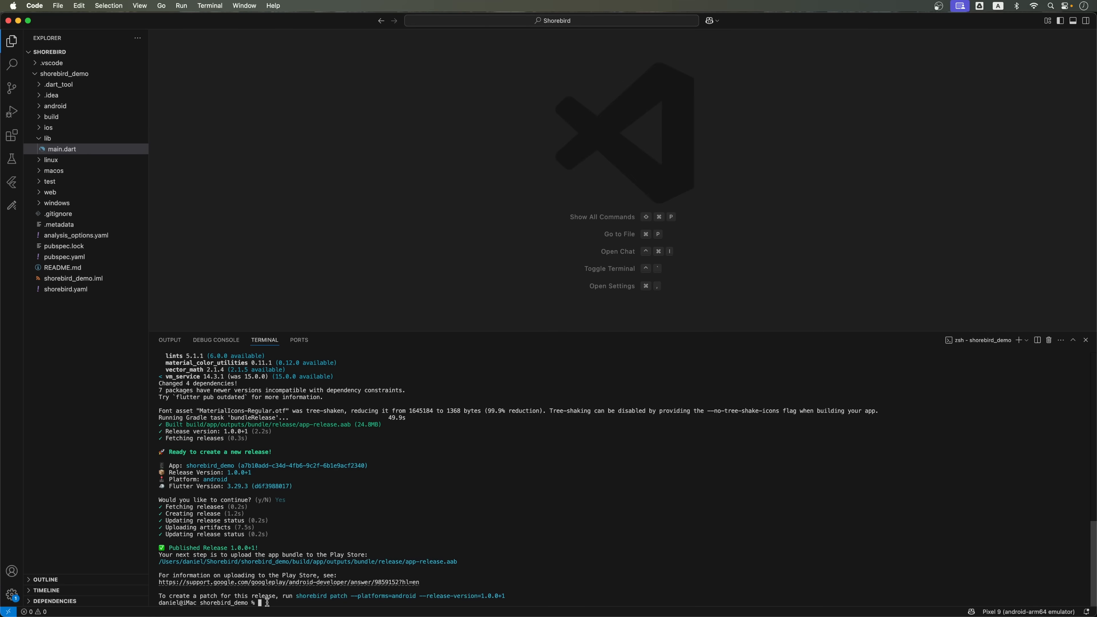
- Run shorebird patch android for release 1.0.0+1 up to the continue prompt
{"action": "type", "text": "shorebird patch android"}
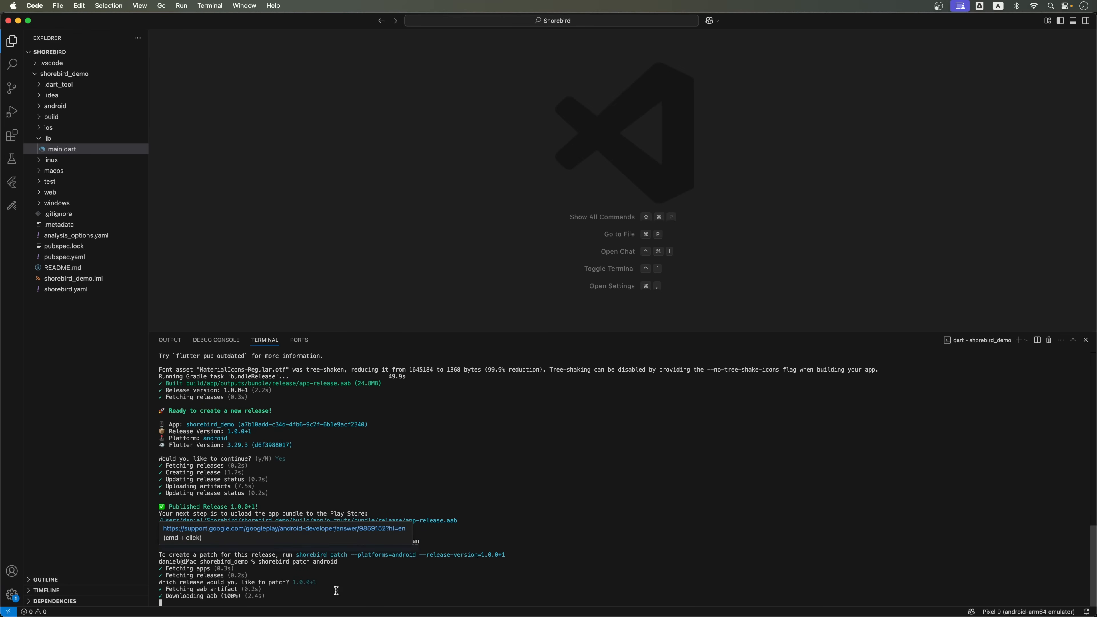
{"action": "scroll", "scroll_direction": "down", "scroll_amount": 3}
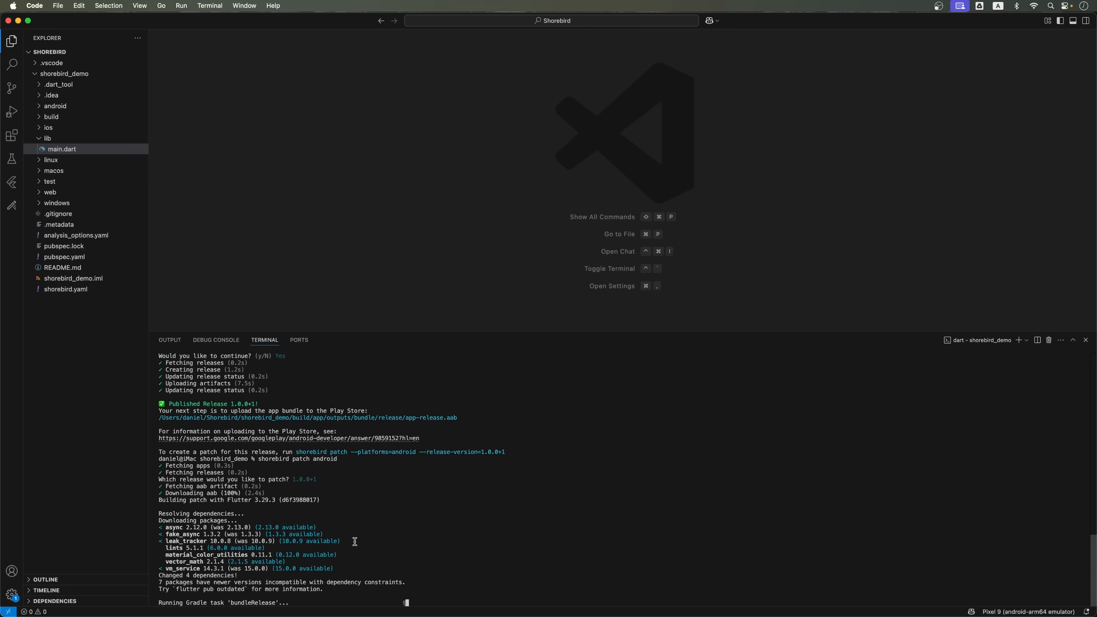
{"action": "scroll", "scroll_direction": "down", "scroll_amount": 3}
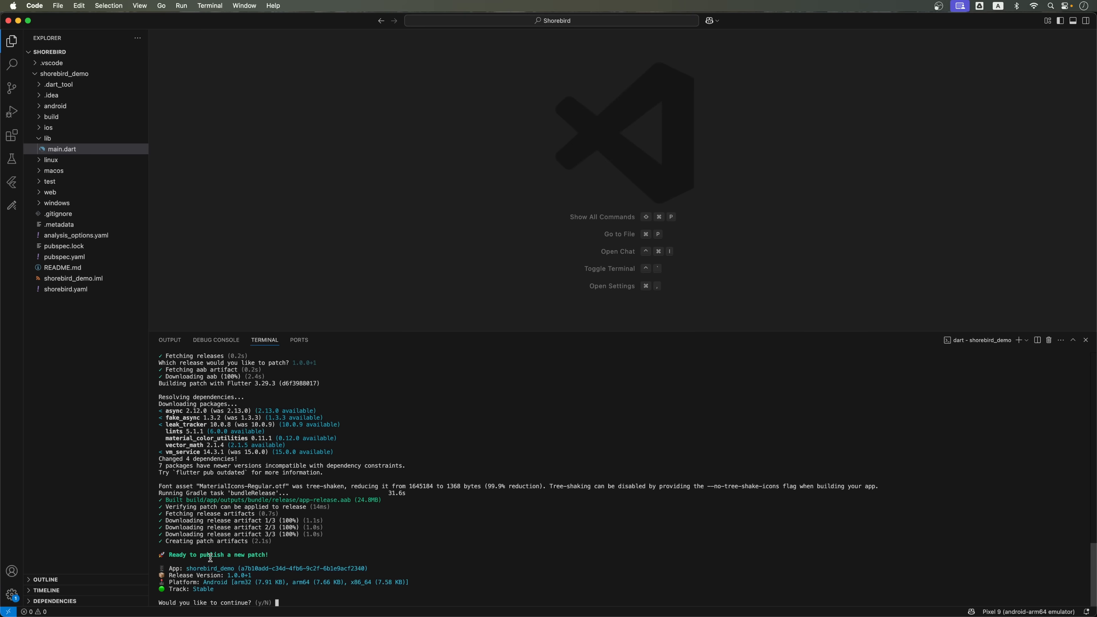
{"action": "mouse_move", "coordinate": [274, 554]}
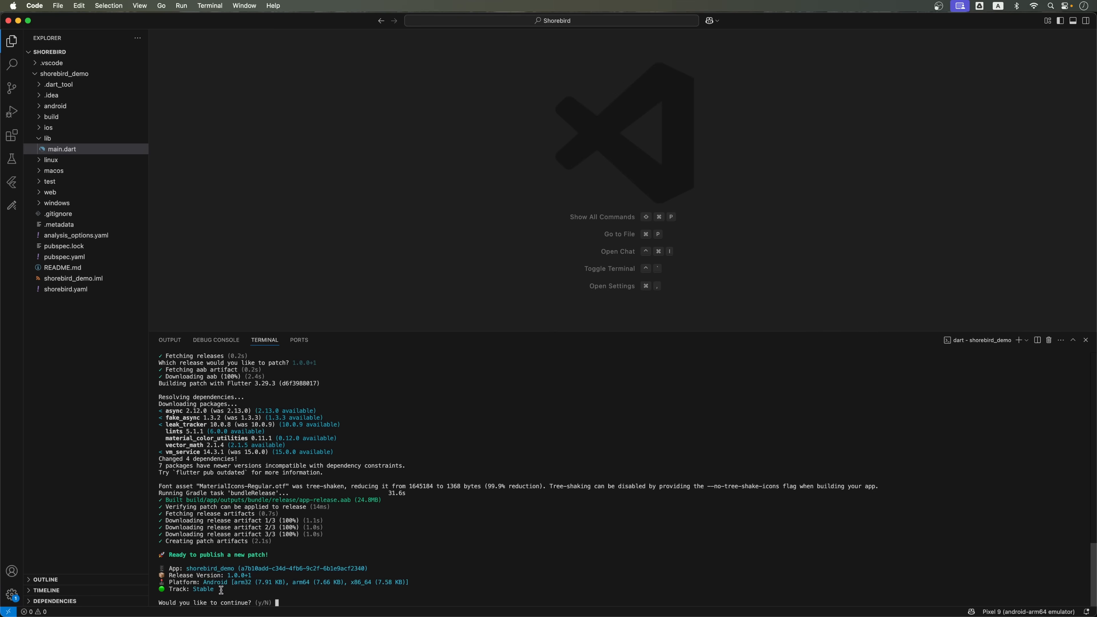
{"action": "mouse_move", "coordinate": [304, 601]}
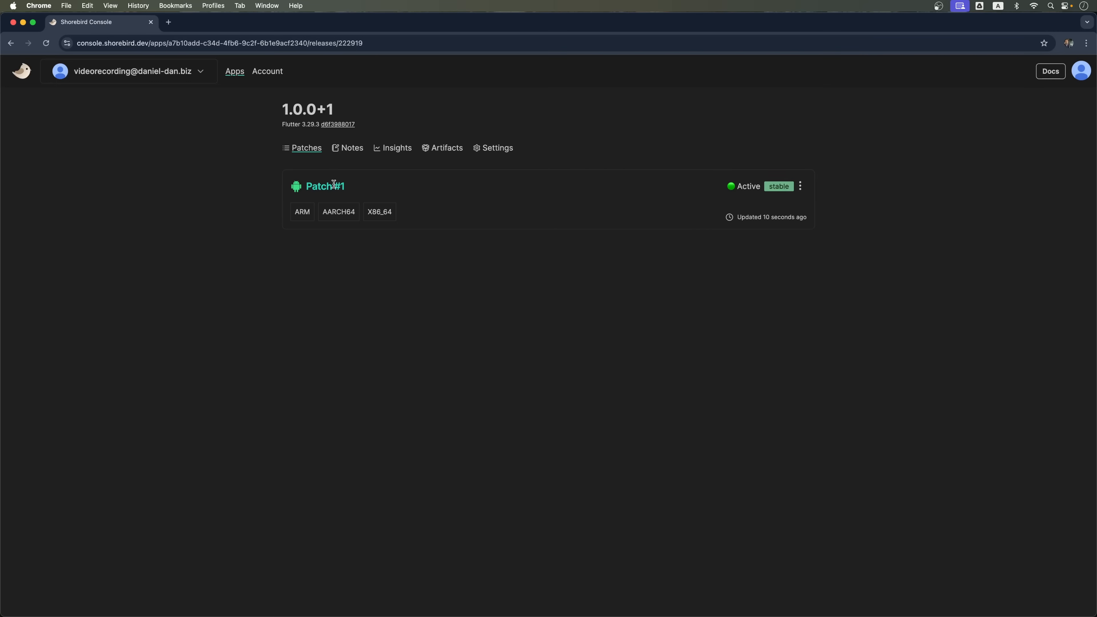
- Show the actions menu for Patch #1, revealing the Roll Back option
{"action": "left_click", "coordinate": [800, 186]}
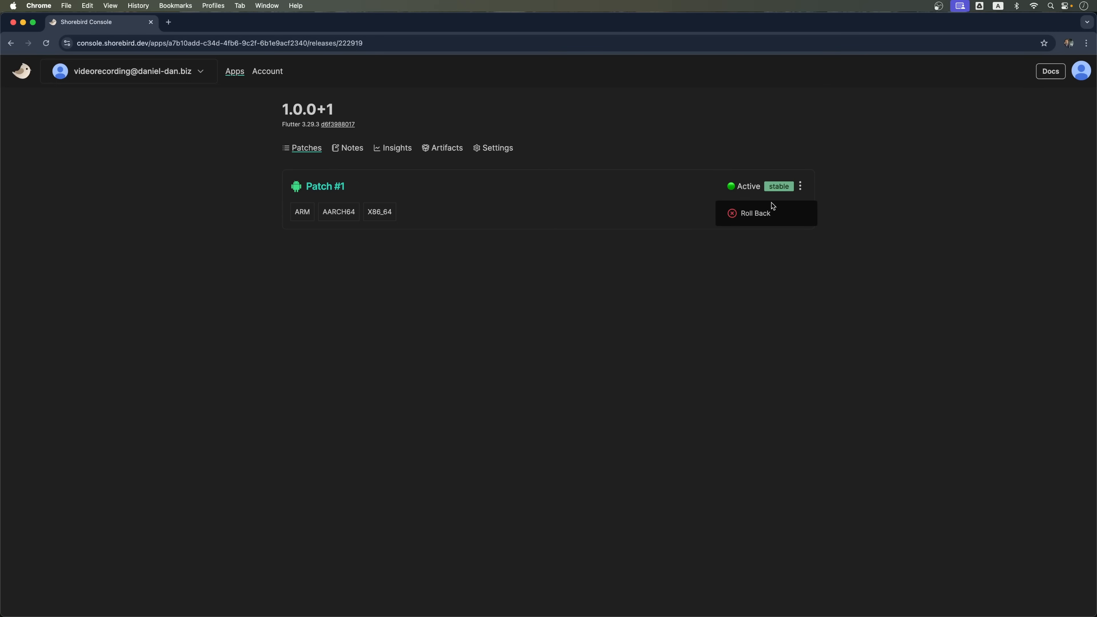
{"action": "mouse_move", "coordinate": [888, 207]}
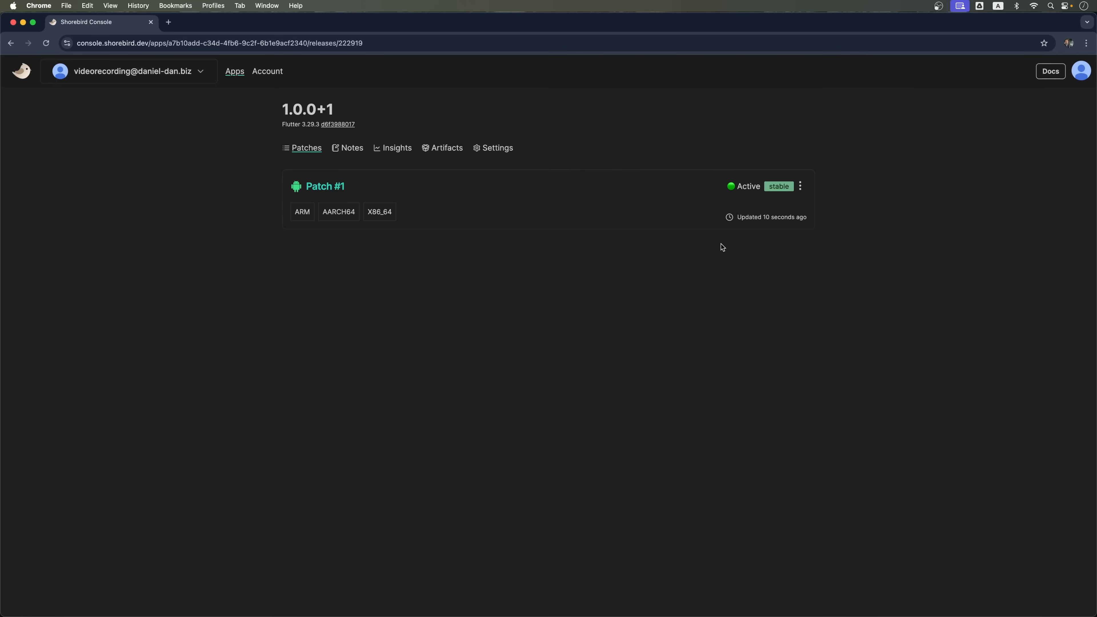
{"action": "mouse_move", "coordinate": [832, 218]}
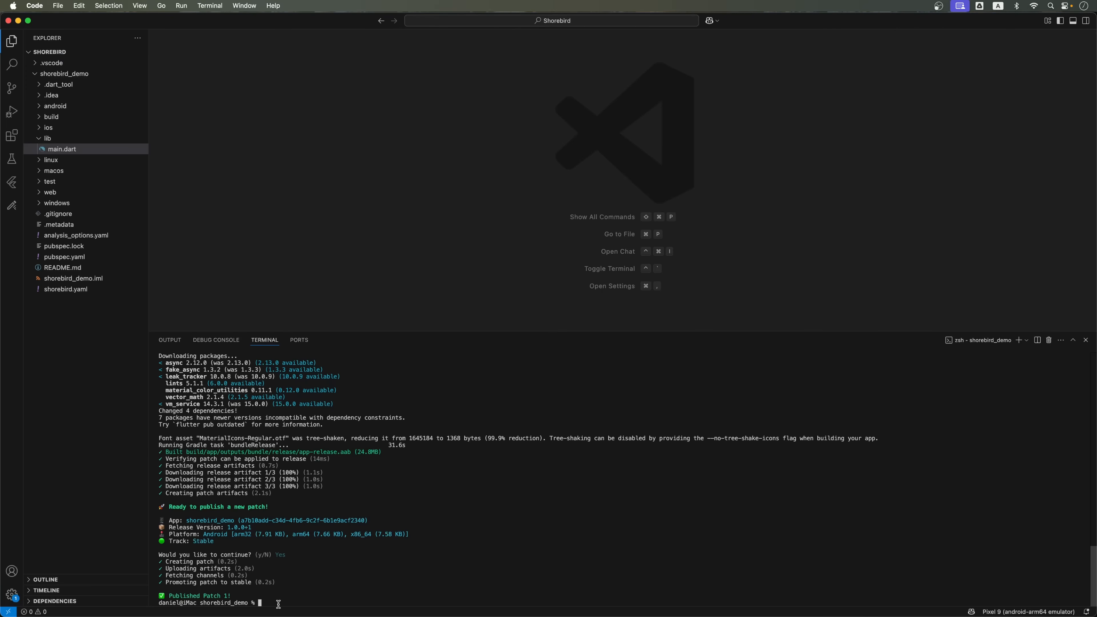
- Run shorebird preview for release 1.0.0+1 so the emulator shows 'Flutter Clicker', then return to main.dart
{"action": "type", "text": "shorebird preview"}
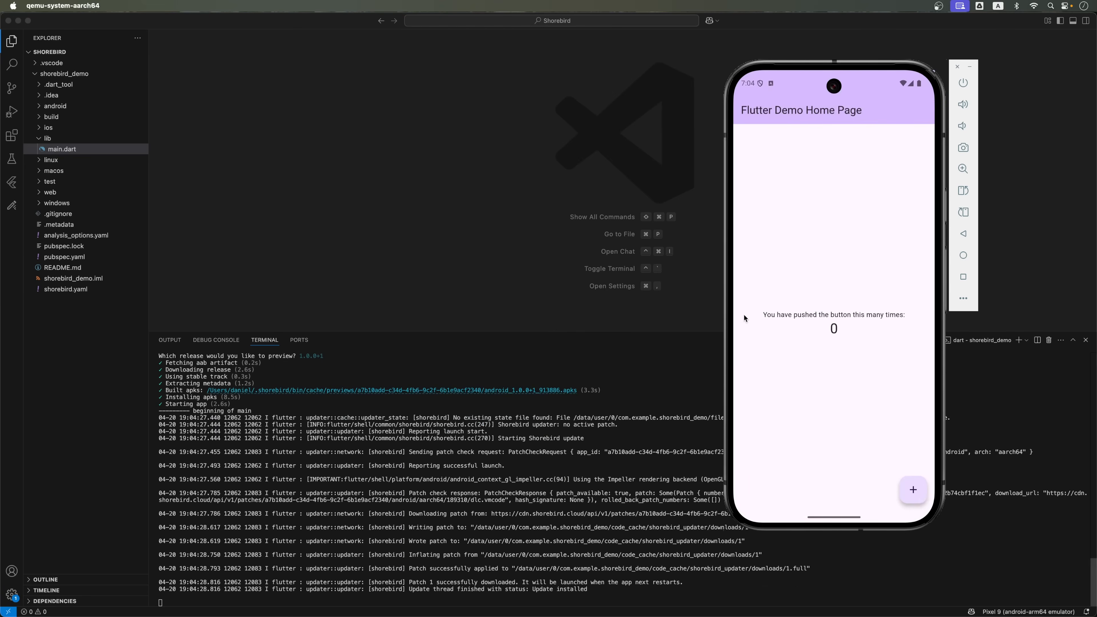
{"action": "mouse_move", "coordinate": [673, 401]}
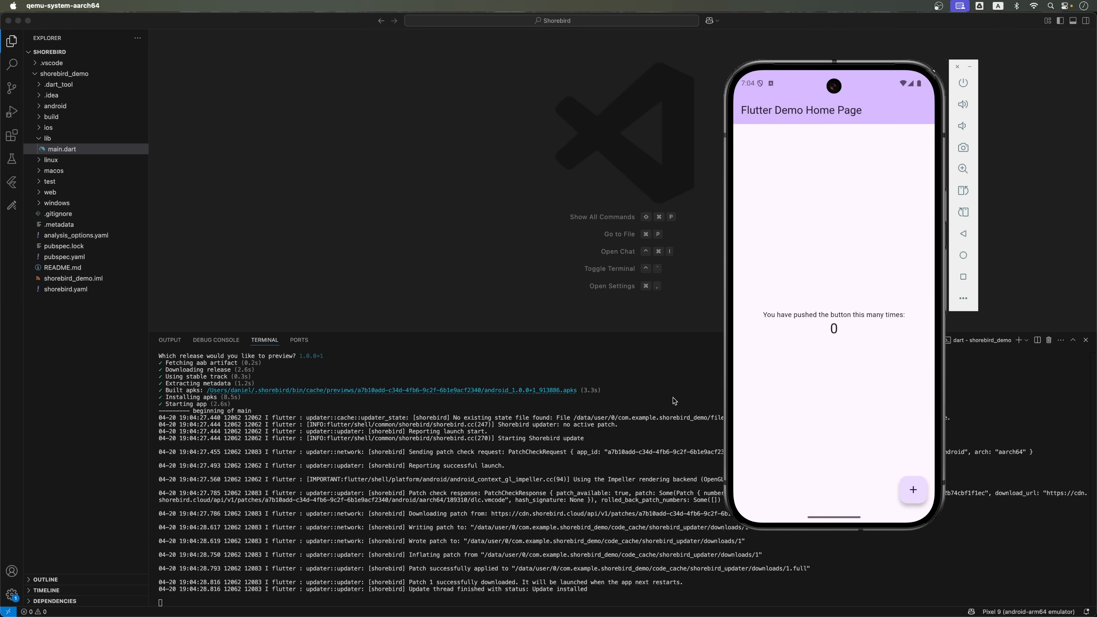
{"action": "mouse_move", "coordinate": [917, 335]}
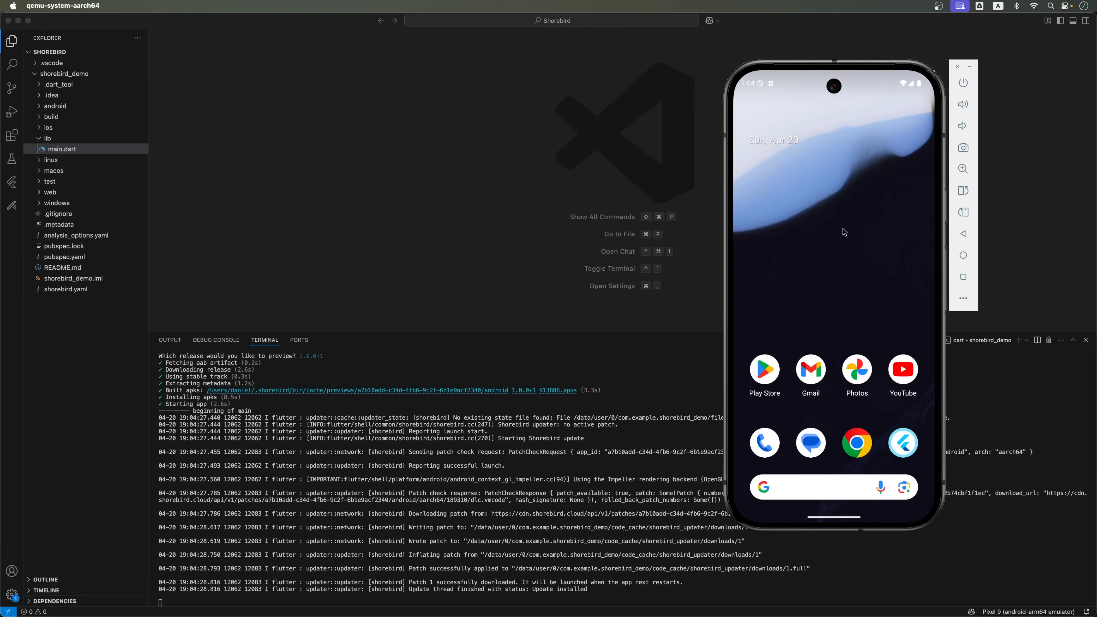
{"action": "mouse_move", "coordinate": [833, 230]}
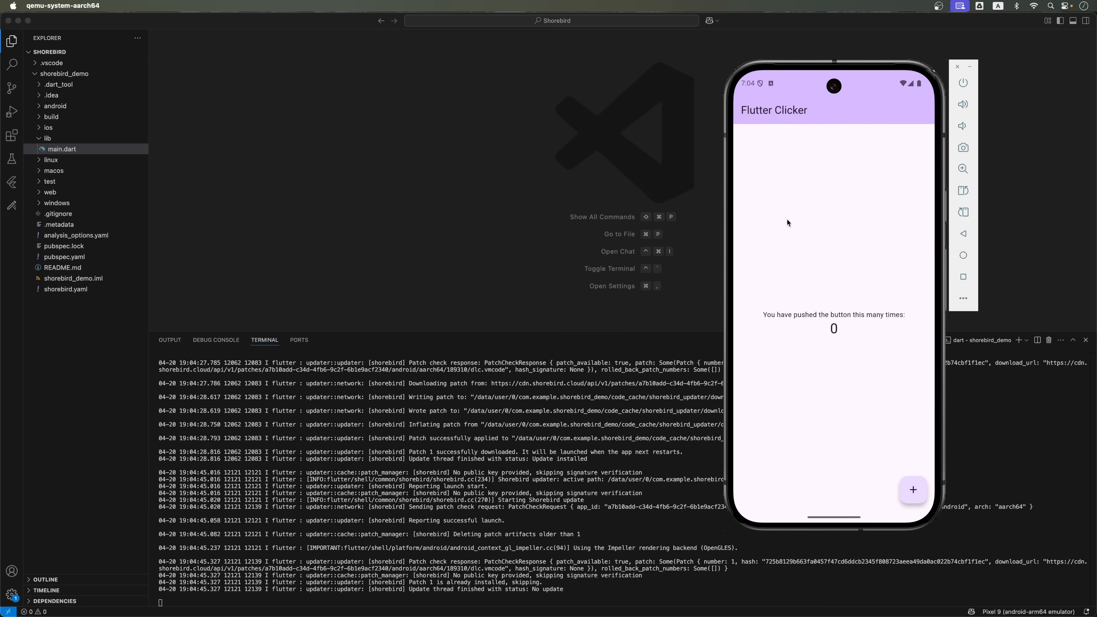
{"action": "mouse_move", "coordinate": [756, 112]}
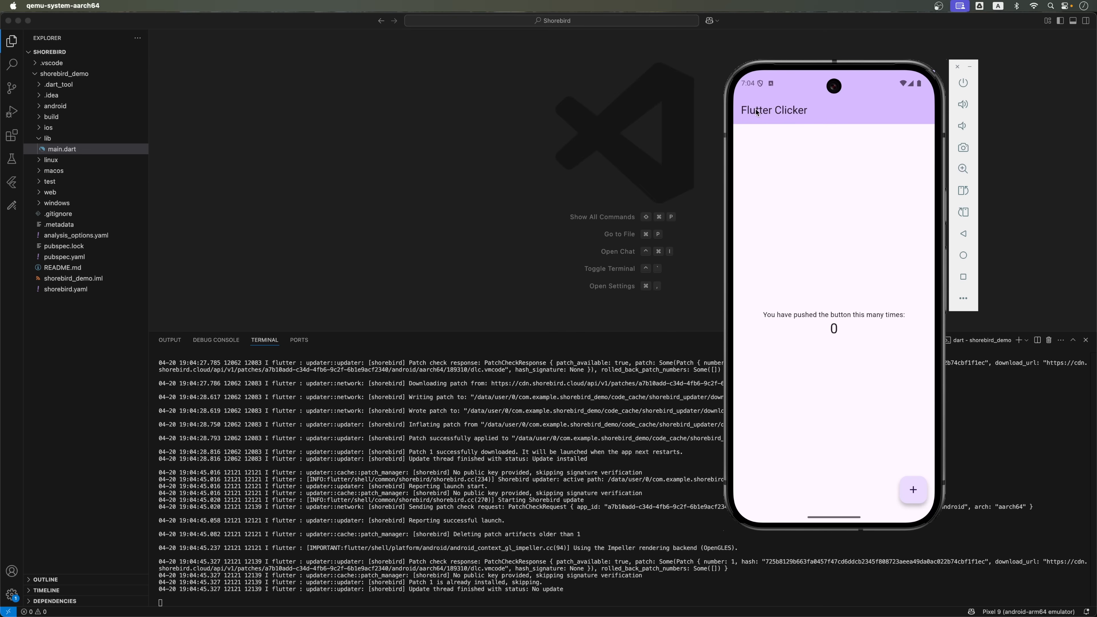
{"action": "left_click", "coordinate": [62, 149]}
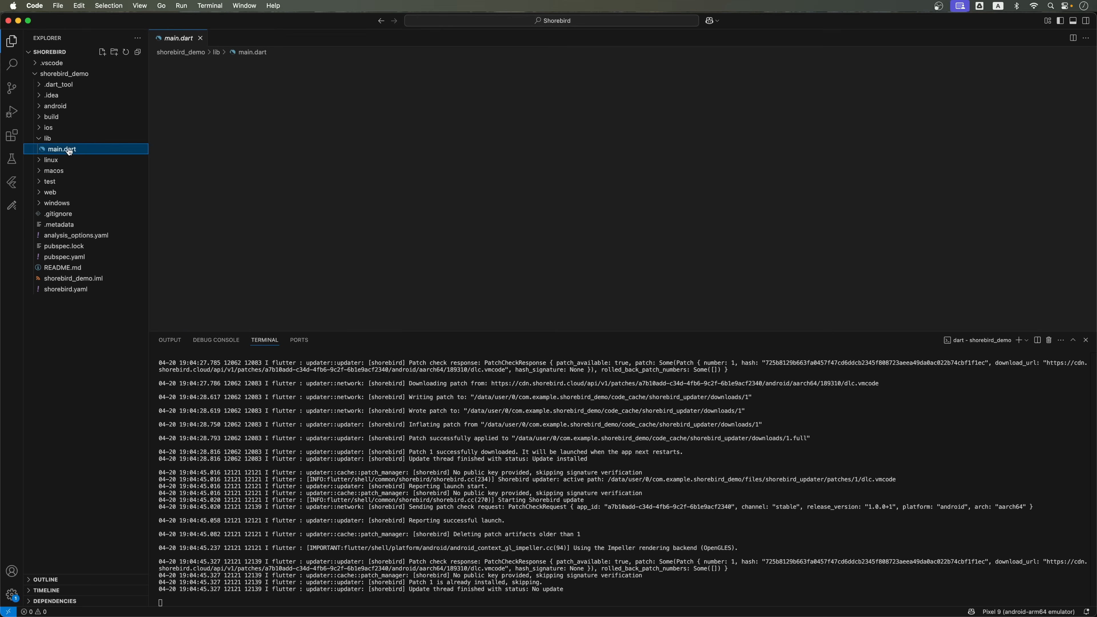
- Reopen main.dart as a pinned editor tab
{"action": "double_click", "coordinate": [354, 282]}
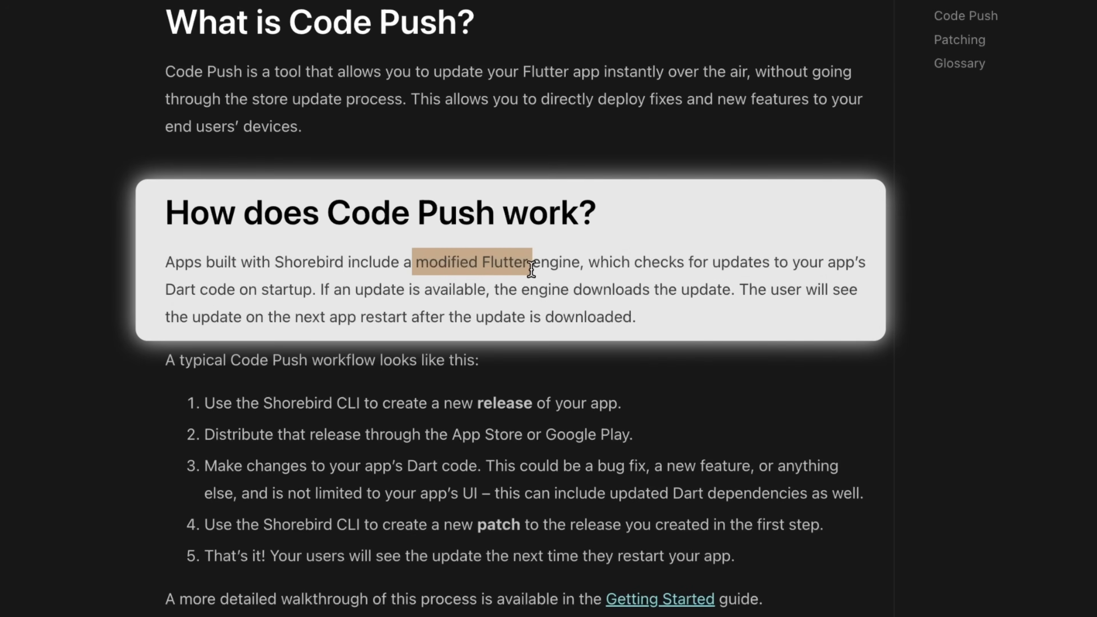
{"action": "mouse_move", "coordinate": [588, 248]}
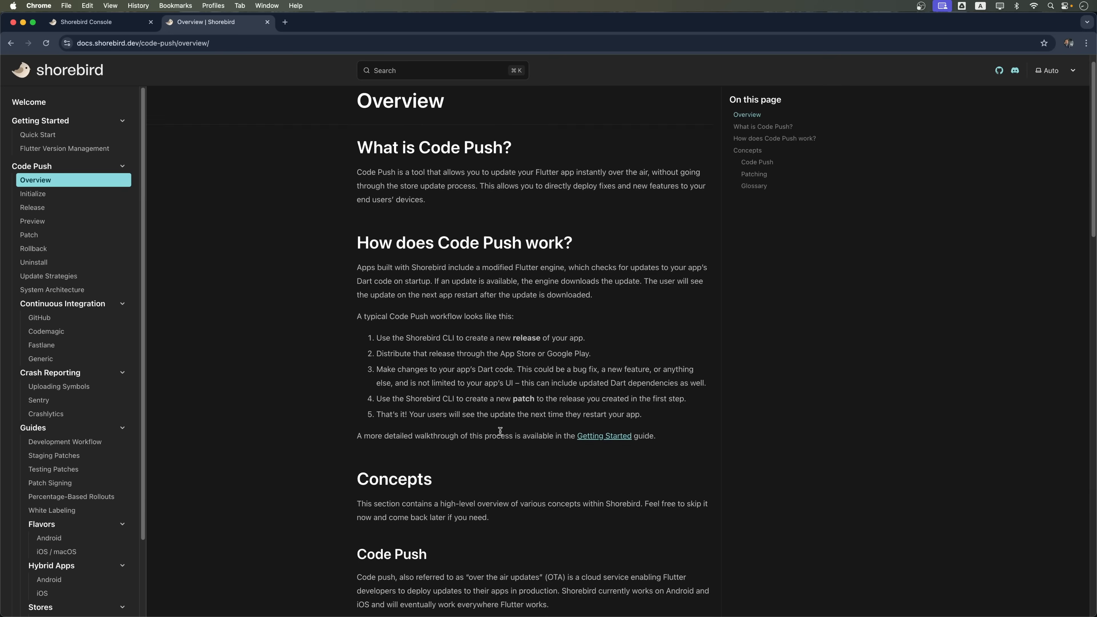
- Scroll through the Code Push glossary and go to the Initialize docs page
{"action": "scroll", "scroll_direction": "down", "scroll_amount": 3}
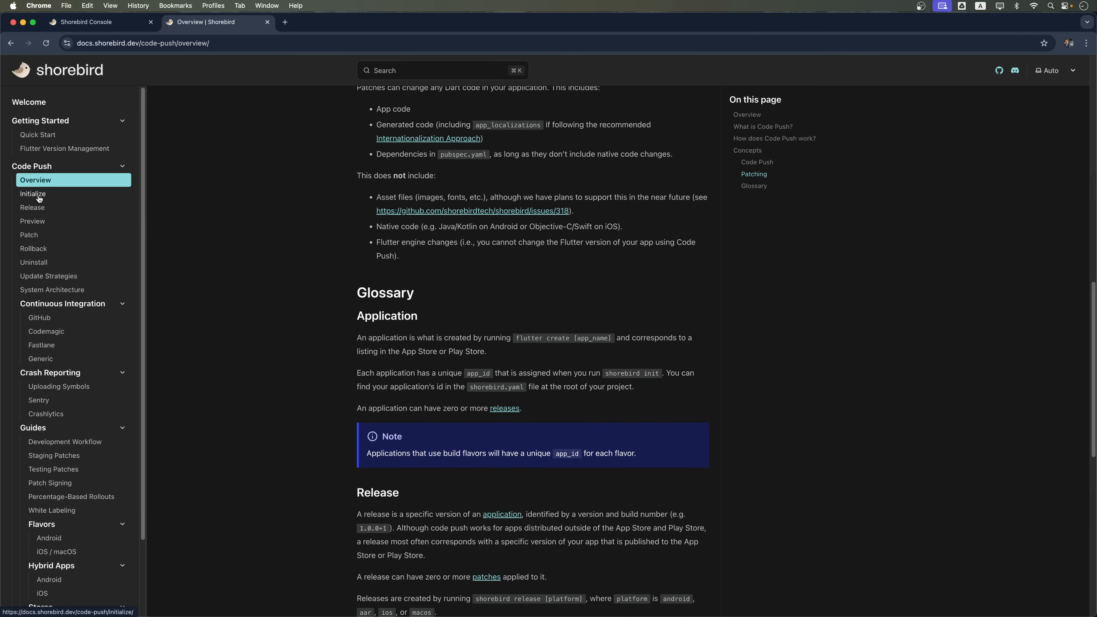
{"action": "left_click", "coordinate": [34, 194]}
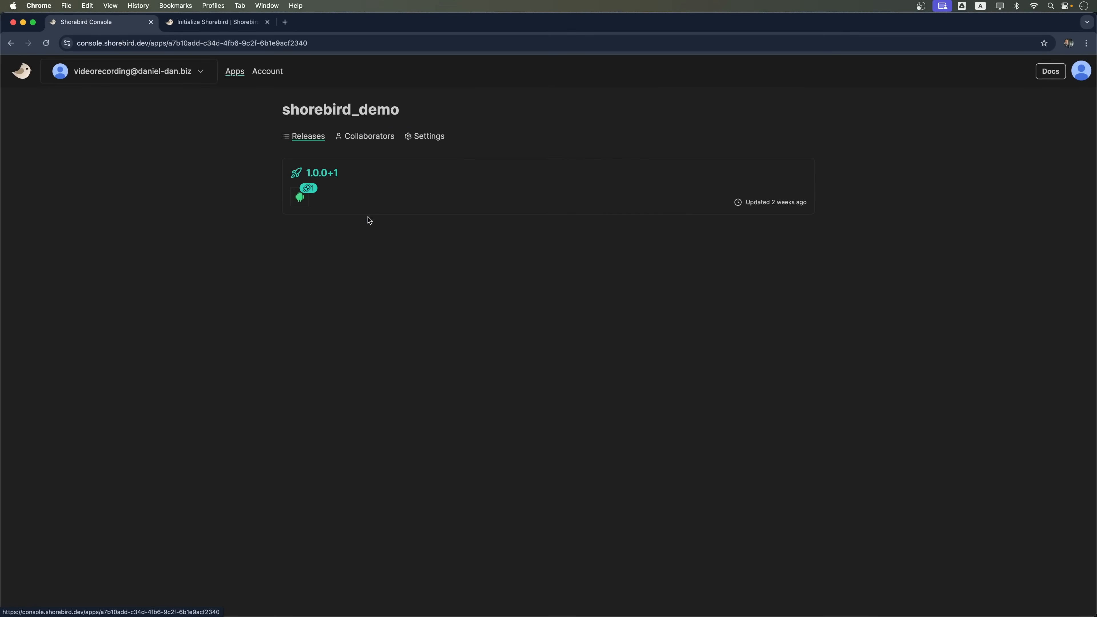
- View release 1.0.0+1 of shorebird_demo with its Patch #1 active on stable
{"action": "left_click", "coordinate": [321, 173]}
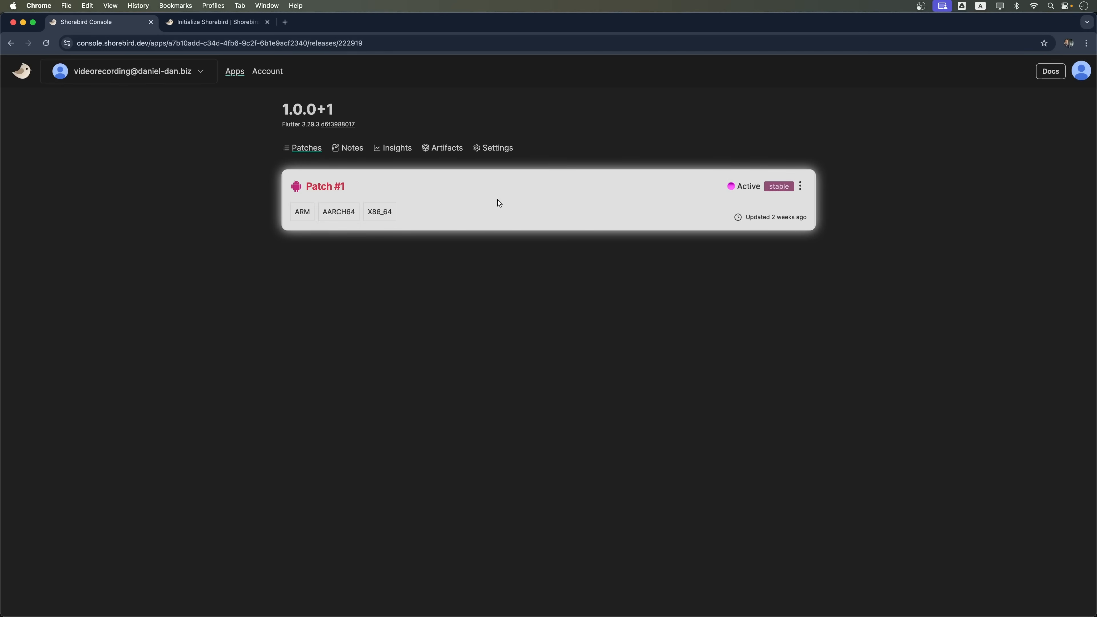
{"action": "mouse_move", "coordinate": [534, 224]}
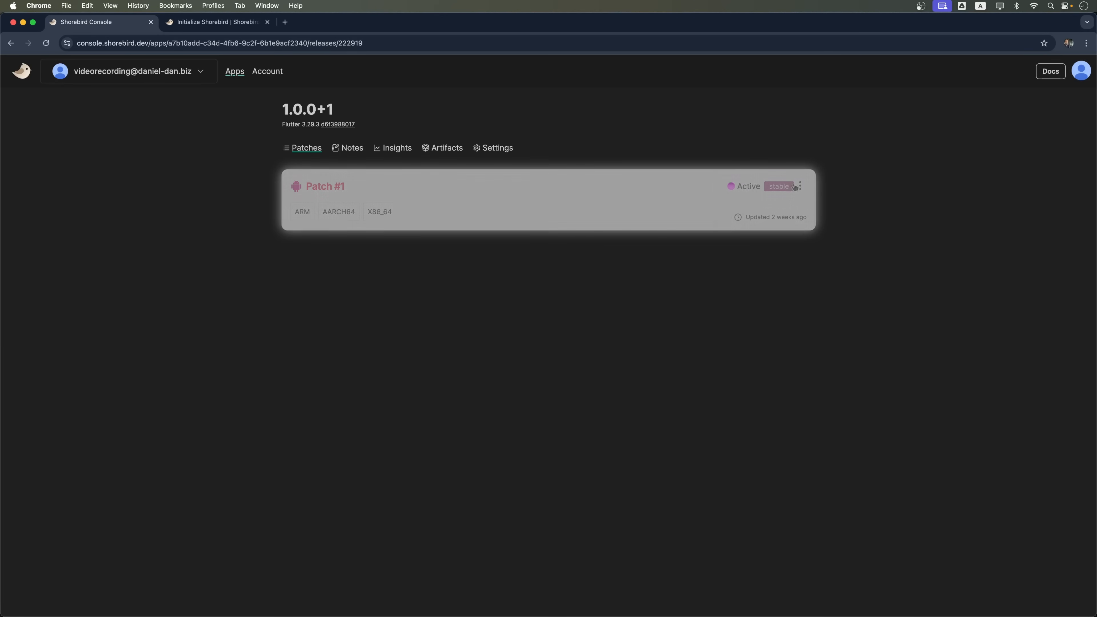
{"action": "left_click", "coordinate": [798, 186]}
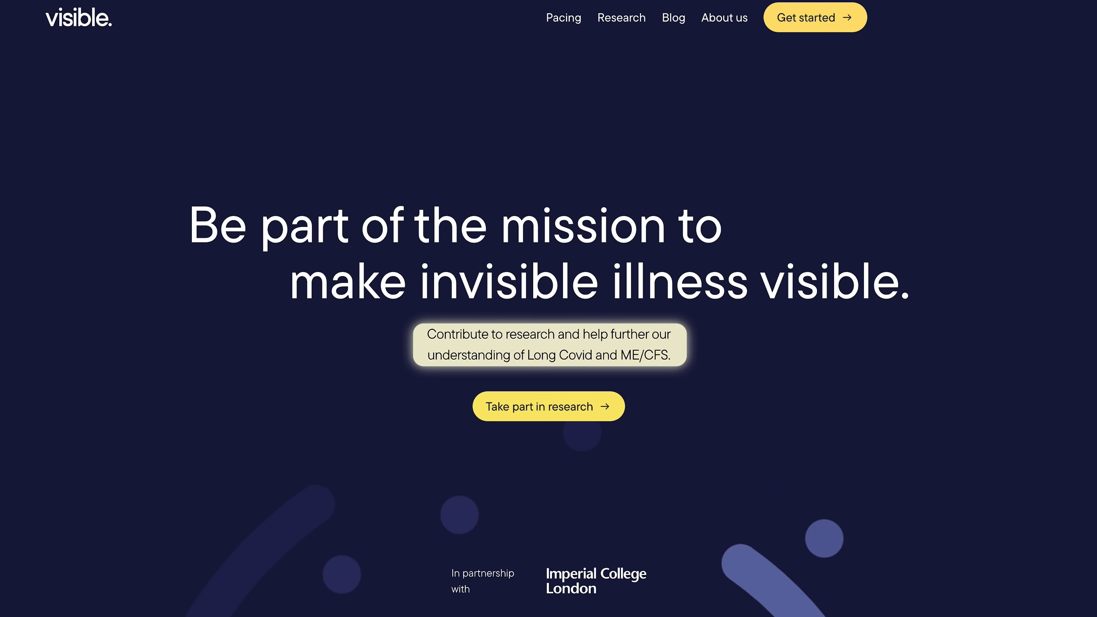
- Read the Visible case study through its solution, quotes and 200,000-patch highlights
{"action": "scroll", "scroll_direction": "down", "scroll_amount": 3}
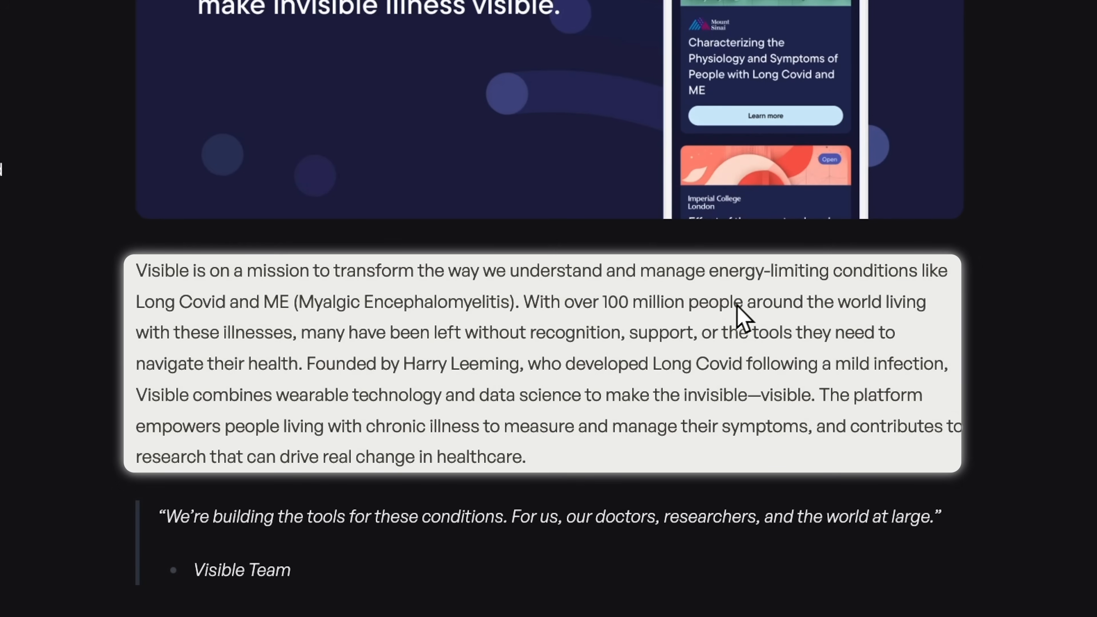
{"action": "scroll", "scroll_direction": "down", "scroll_amount": 3}
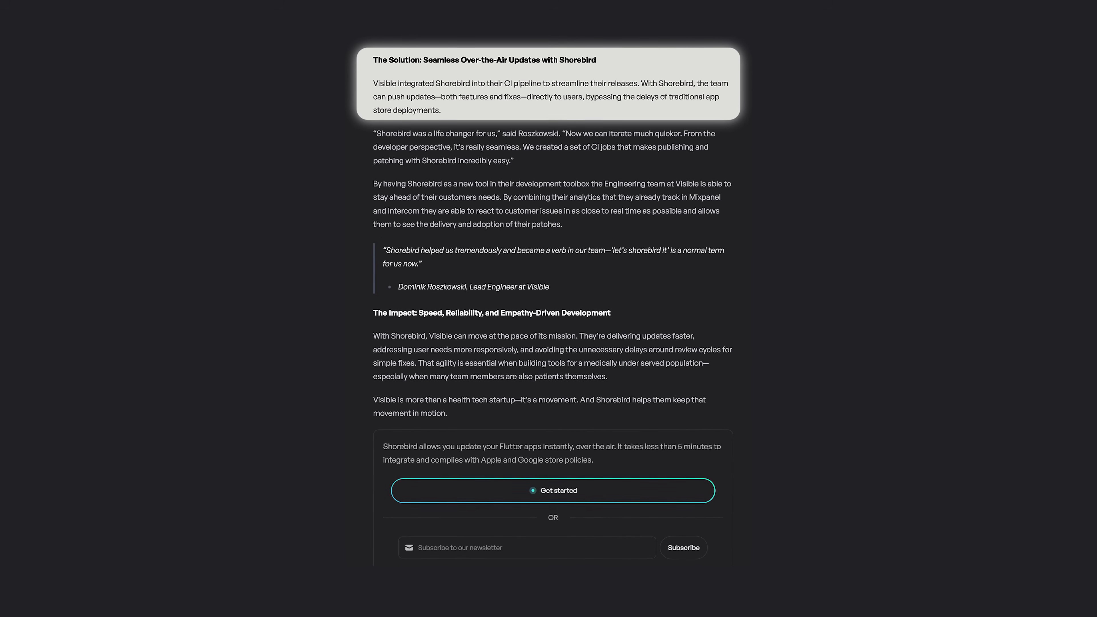
{"action": "scroll", "scroll_direction": "down", "scroll_amount": 3}
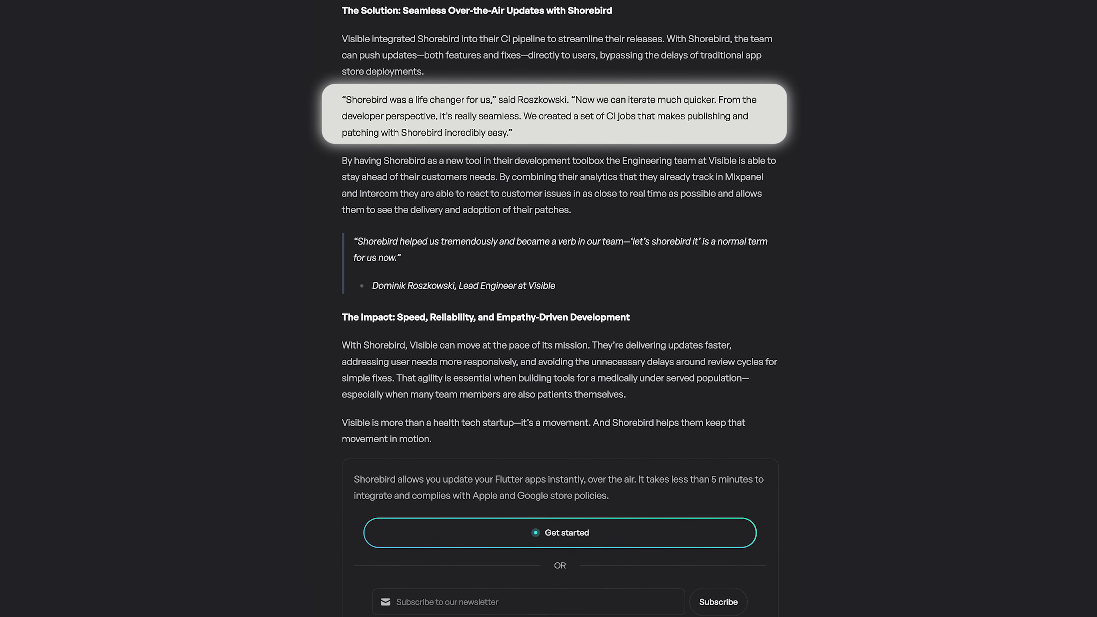
{"action": "scroll", "scroll_direction": "down", "scroll_amount": 3}
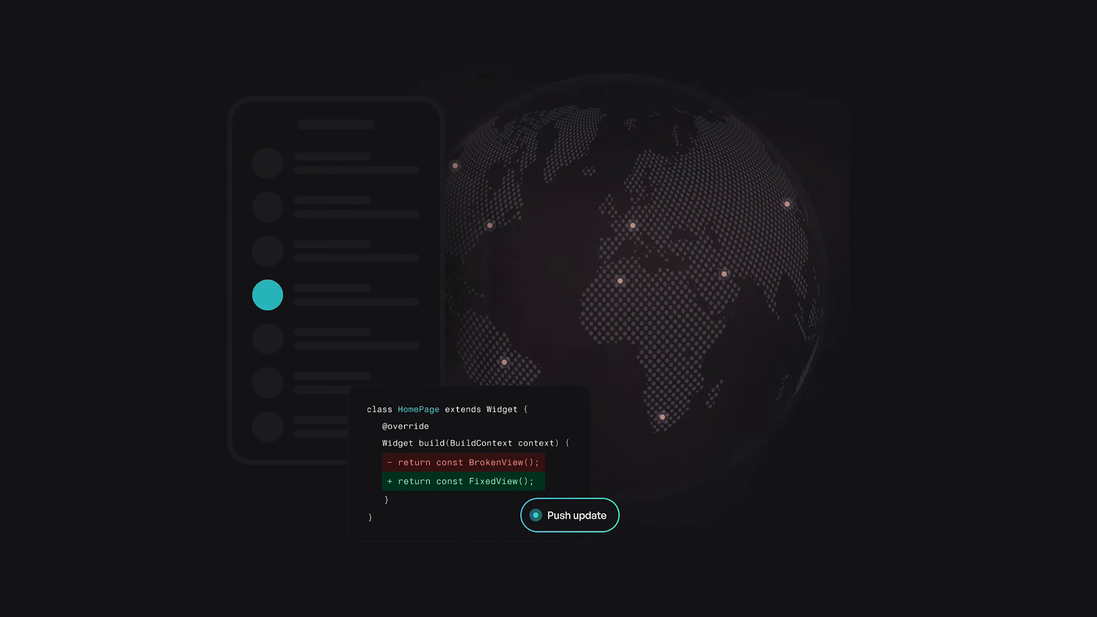
{"action": "scroll", "scroll_direction": "down", "scroll_amount": 3}
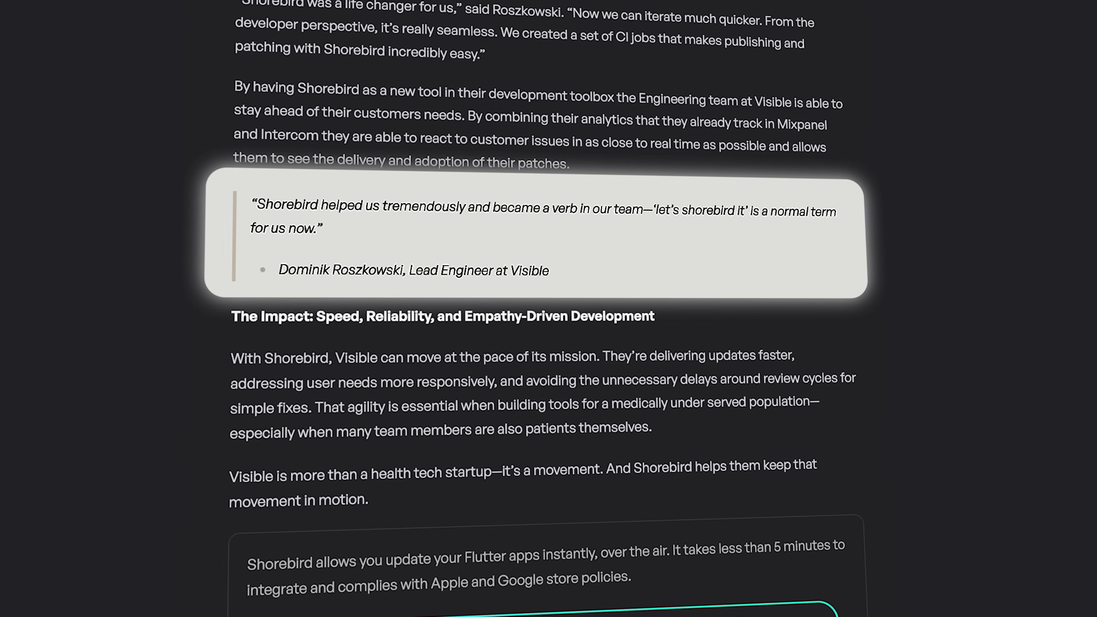
{"action": "scroll", "scroll_direction": "down", "scroll_amount": 3}
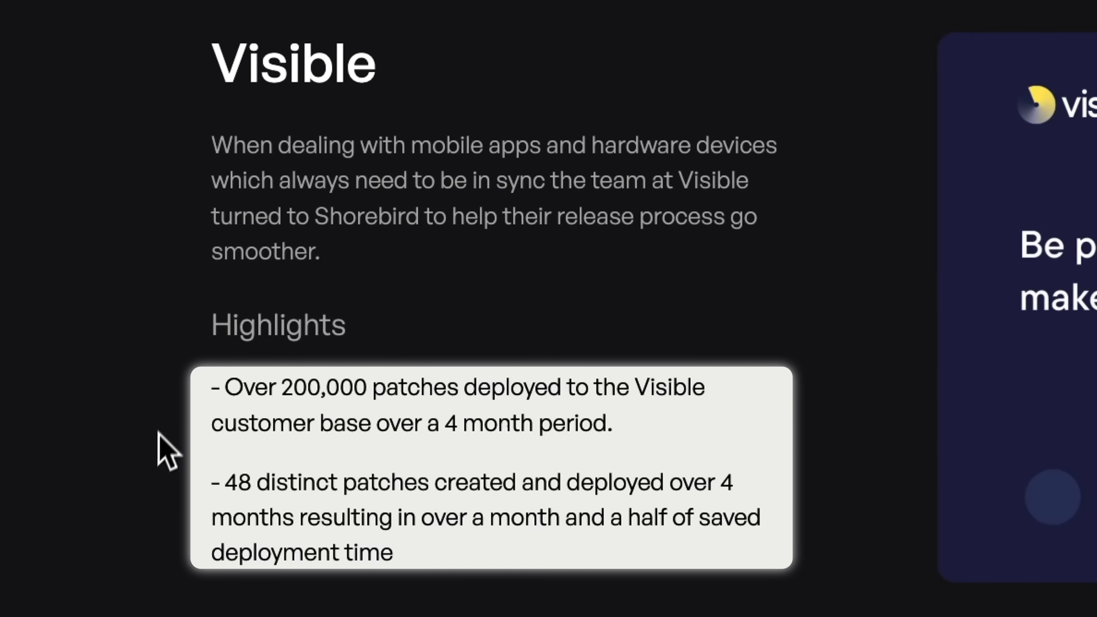
{"action": "mouse_move", "coordinate": [486, 563]}
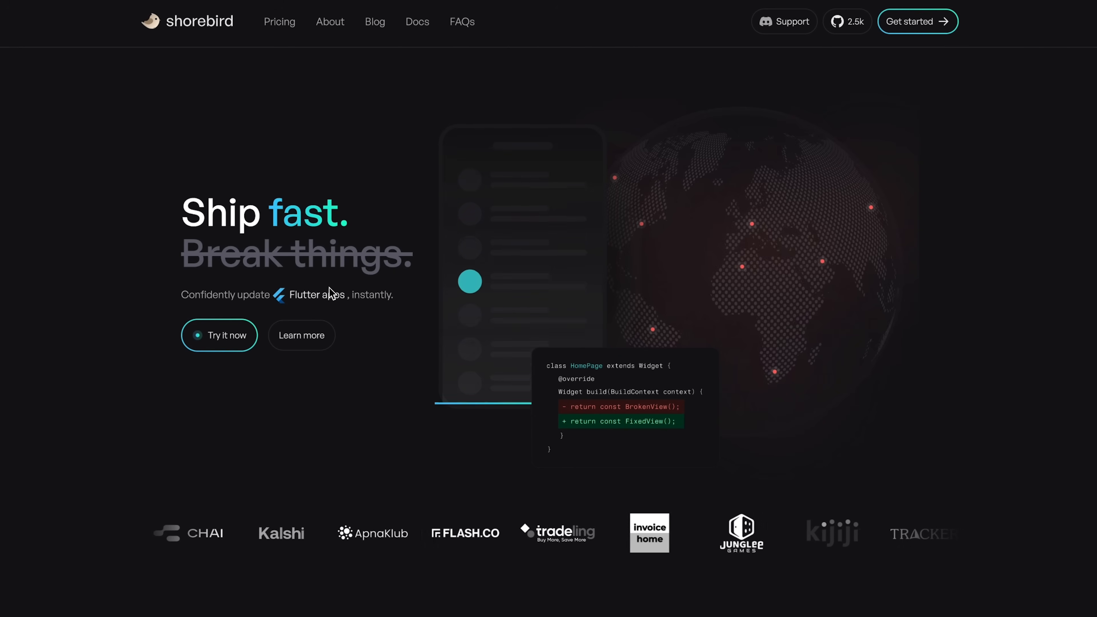
- Scroll the Shorebird 'Ship fast' homepage hero section and customer logos
{"action": "scroll", "scroll_direction": "down", "scroll_amount": 3}
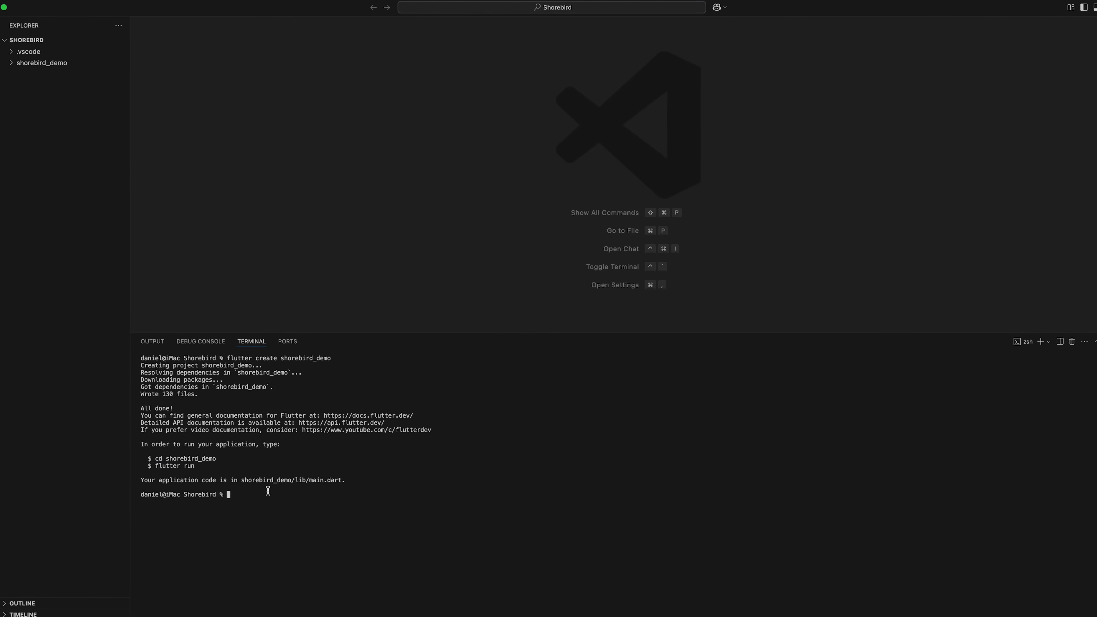
- Run 'cd shorebird_demo' then 'flutter run' in the integrated terminal
{"action": "type", "text": "cd shorebird_demo"}
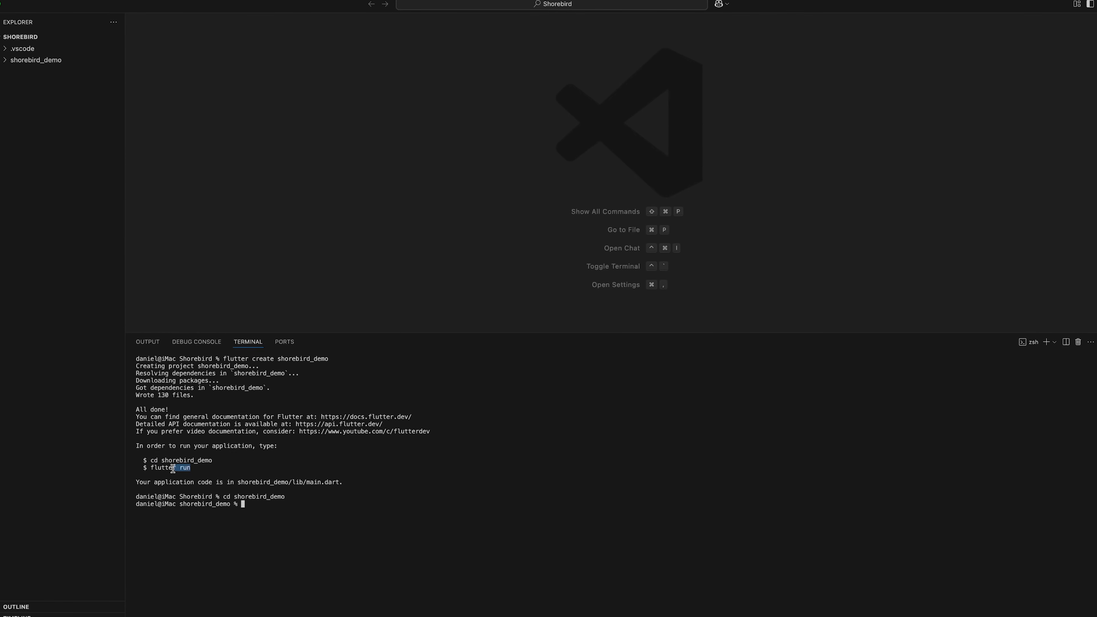
{"action": "type", "text": "flutter run"}
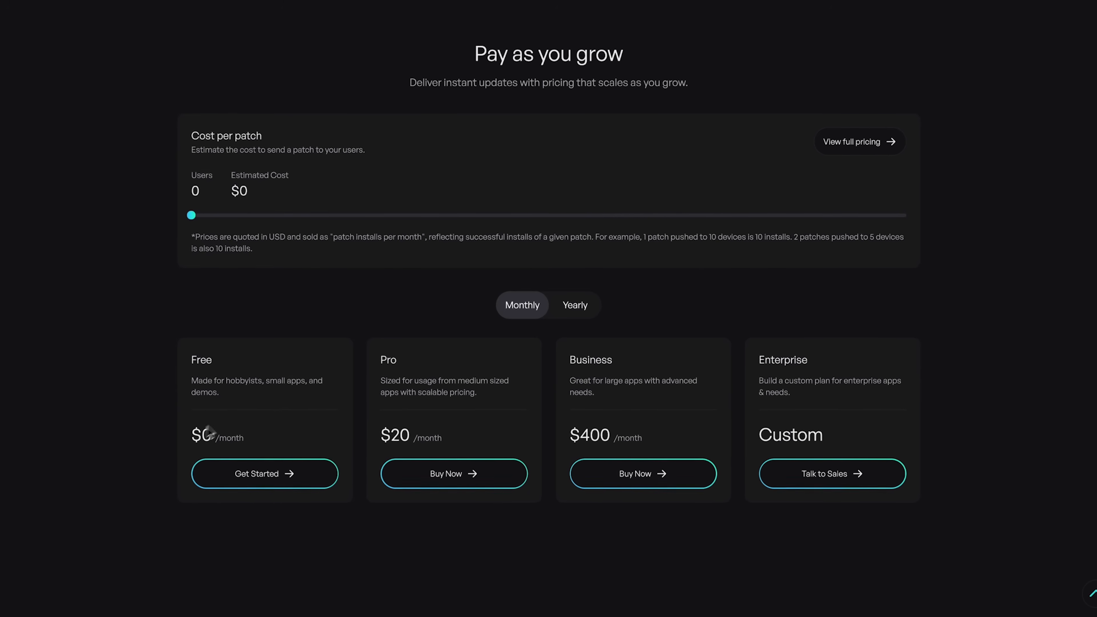
- Scroll the 'Pay as you grow' pricing plans down to the site footer
{"action": "scroll", "scroll_direction": "down", "scroll_amount": 3}
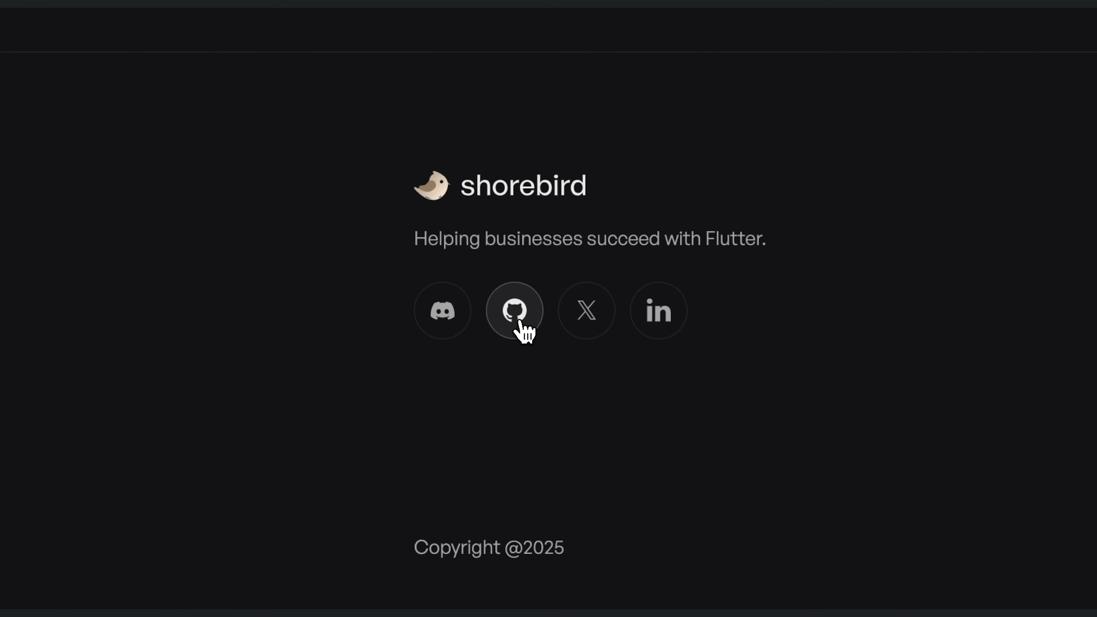
- Go to the shorebirdtech/shorebird GitHub repo and list its 192 open issues
{"action": "left_click", "coordinate": [514, 310]}
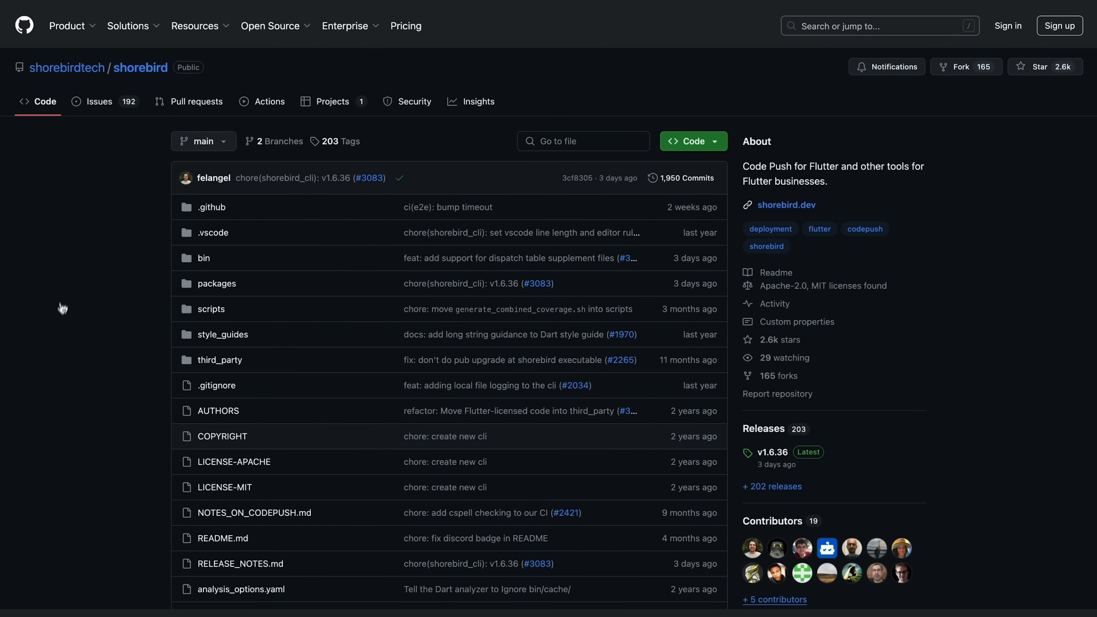
{"action": "mouse_move", "coordinate": [698, 352]}
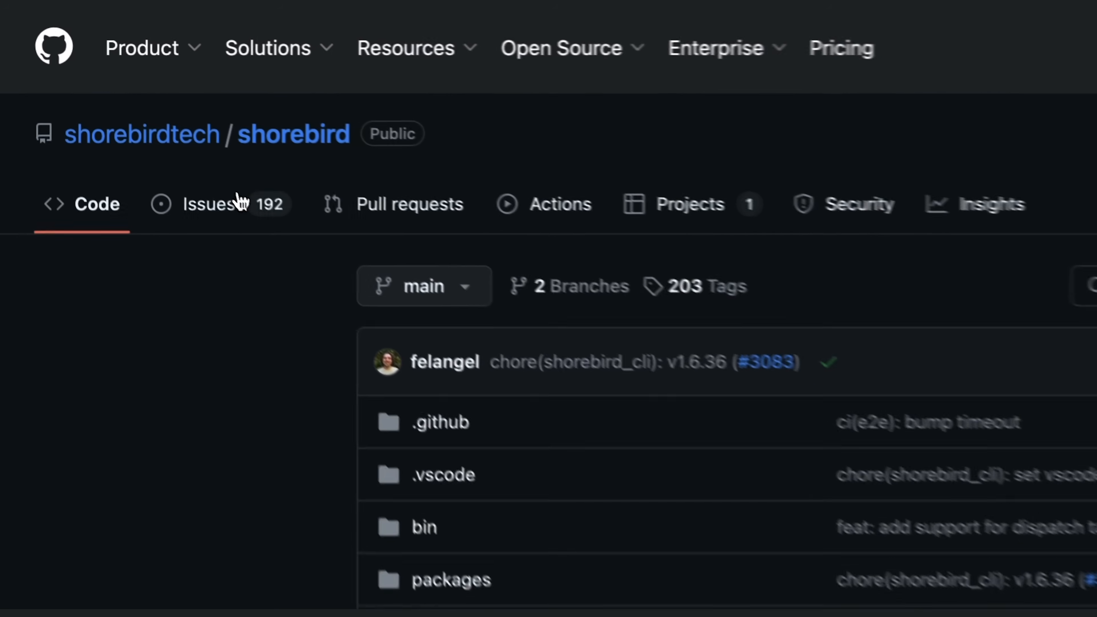
{"action": "left_click", "coordinate": [209, 203]}
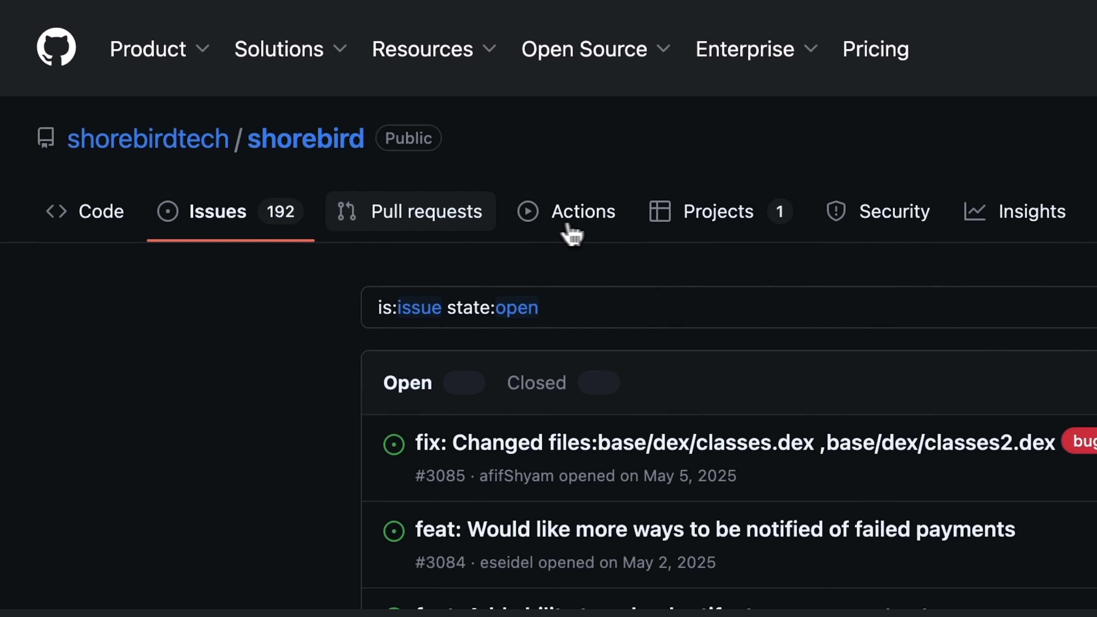